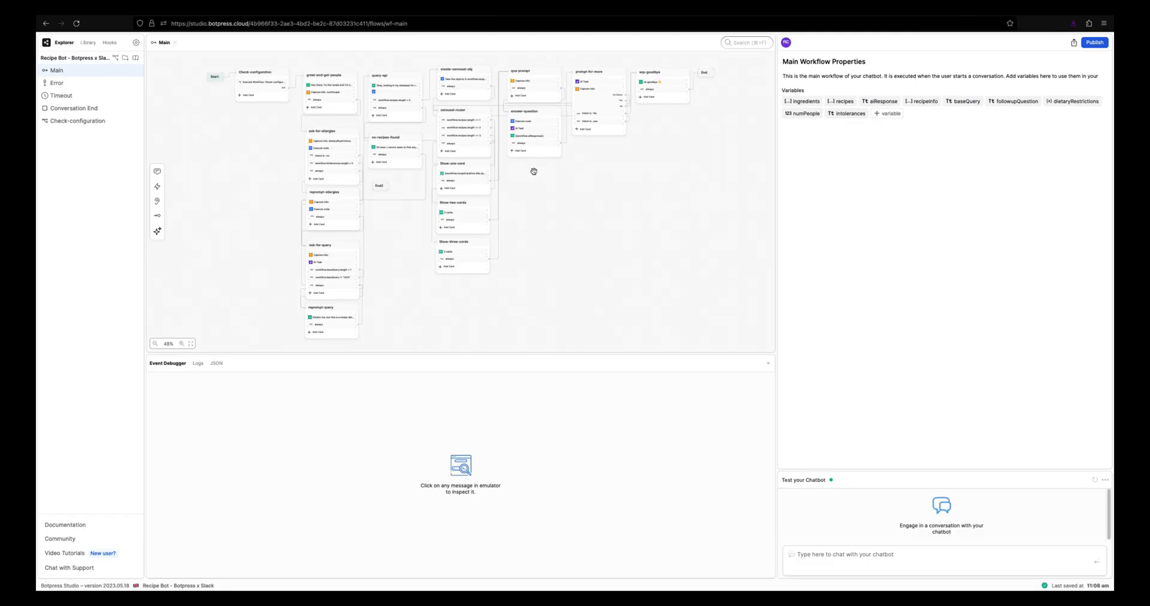
Step: Replace the bot with the Recipe finder template and publish it
click(45, 42)
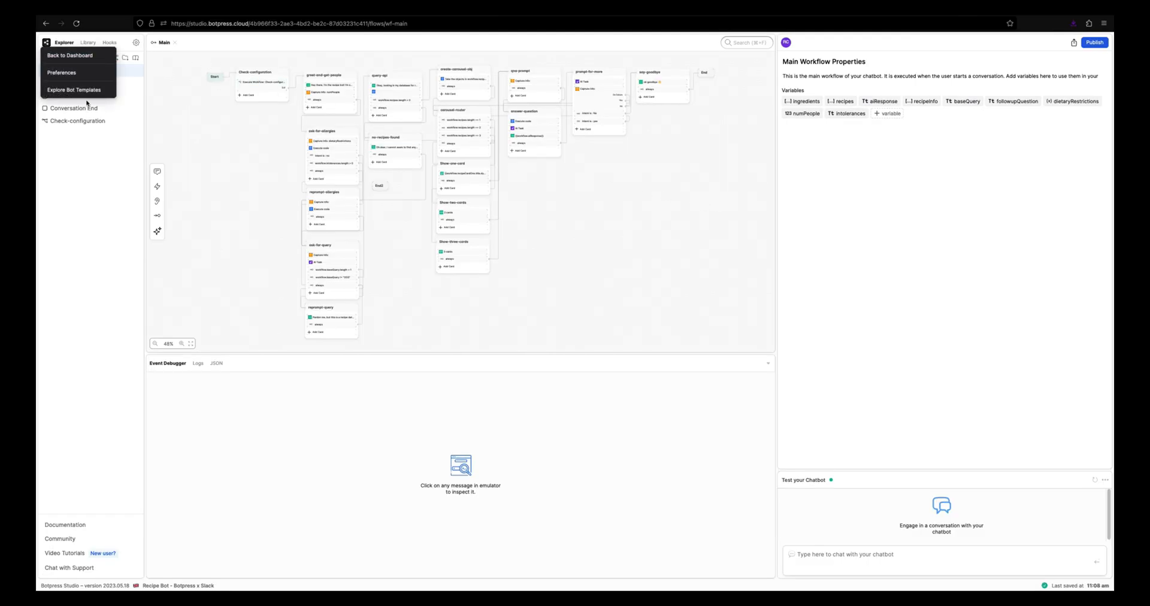
click(73, 90)
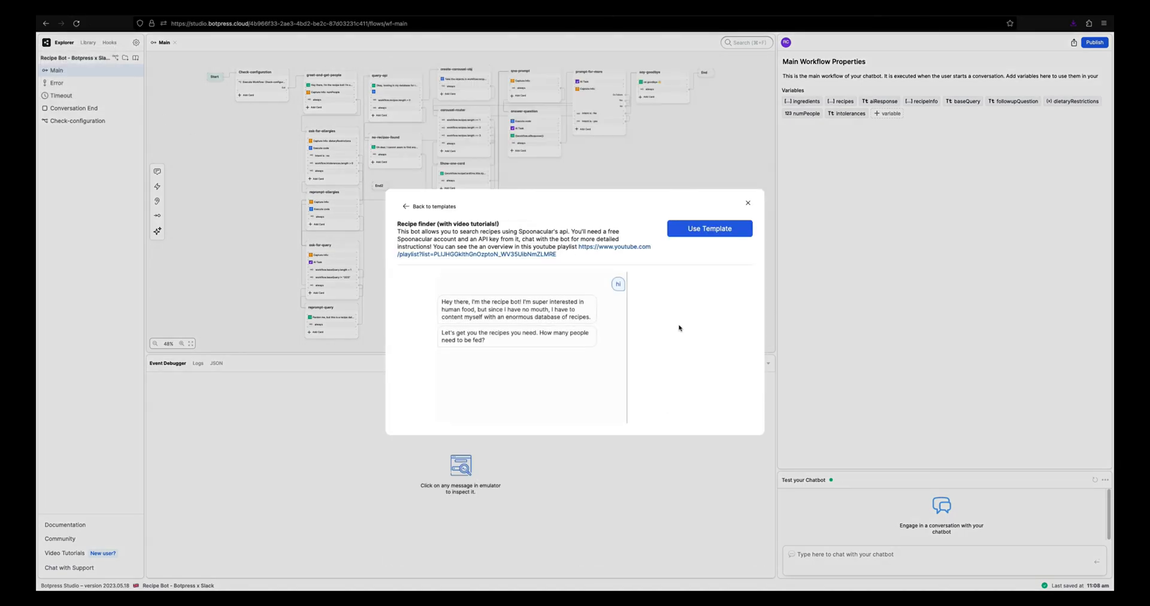
click(708, 228)
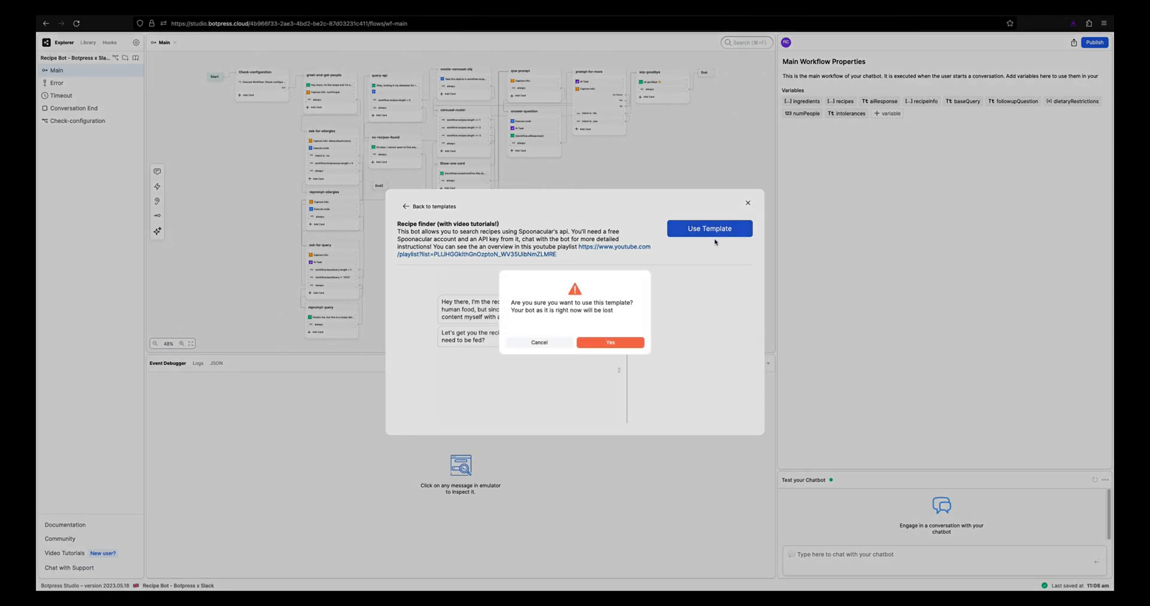
click(538, 343)
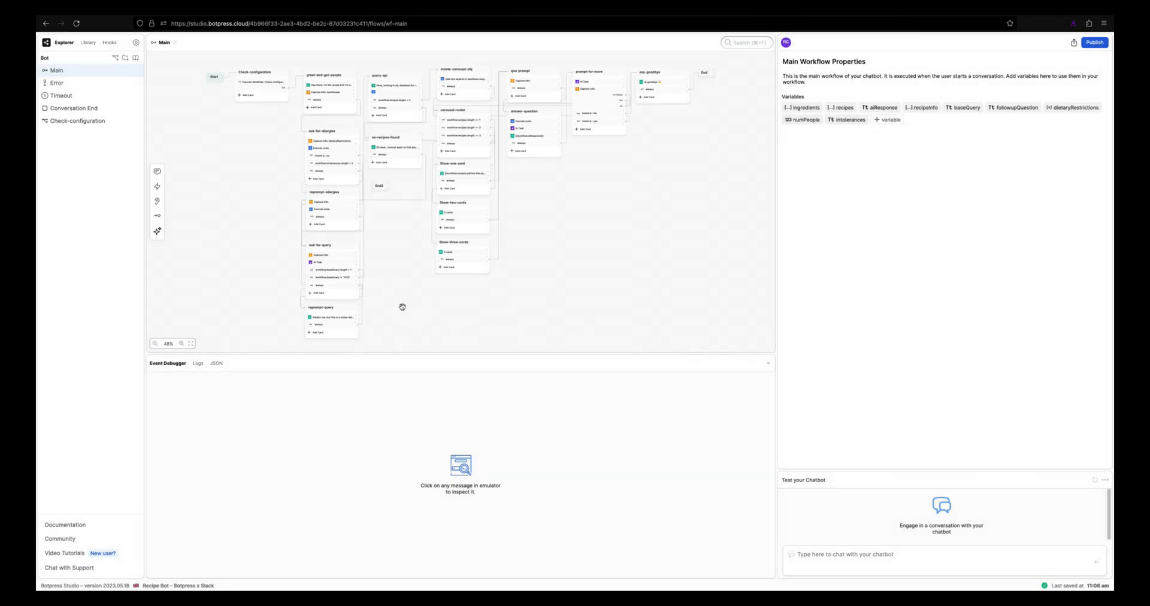
click(1094, 42)
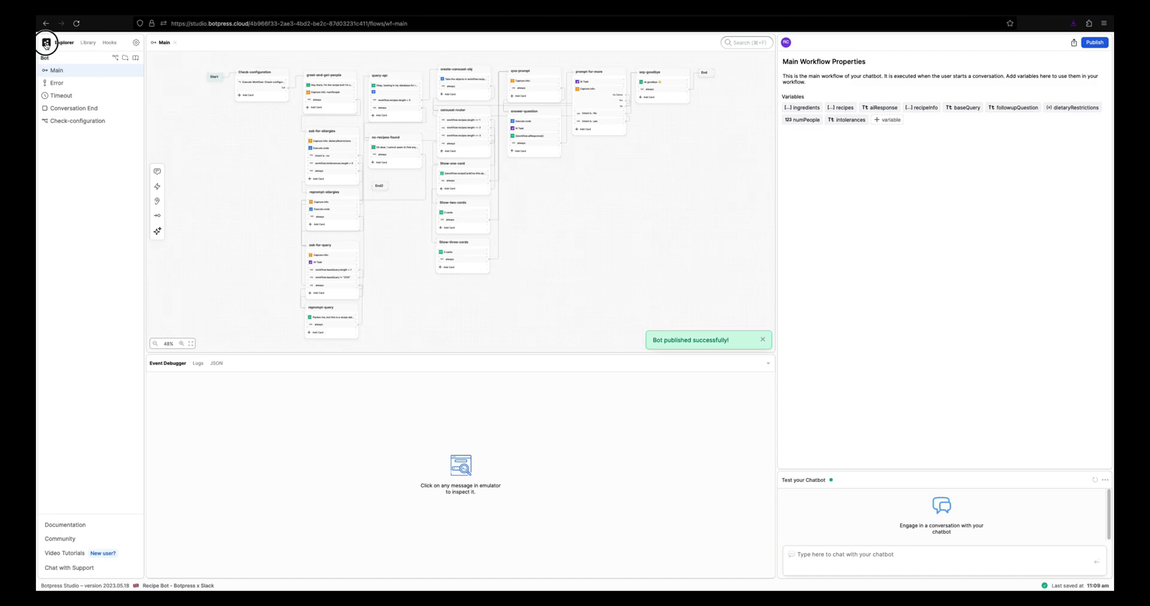
Step: Save the Recipe Bot's Api Key configuration variable and open the Slack integration
click(45, 42)
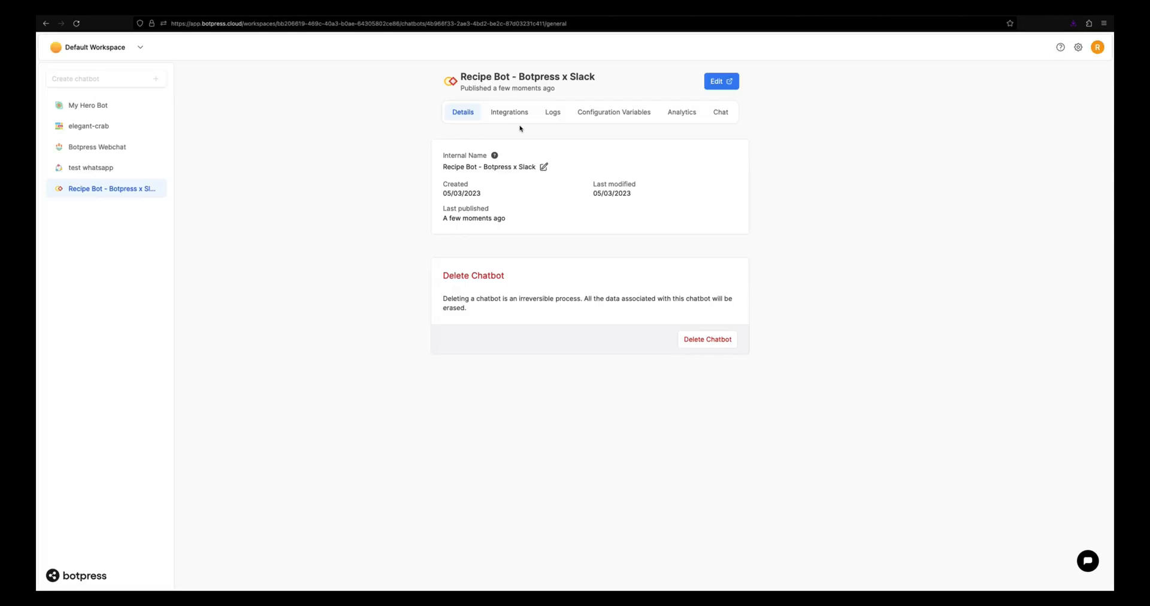
click(613, 112)
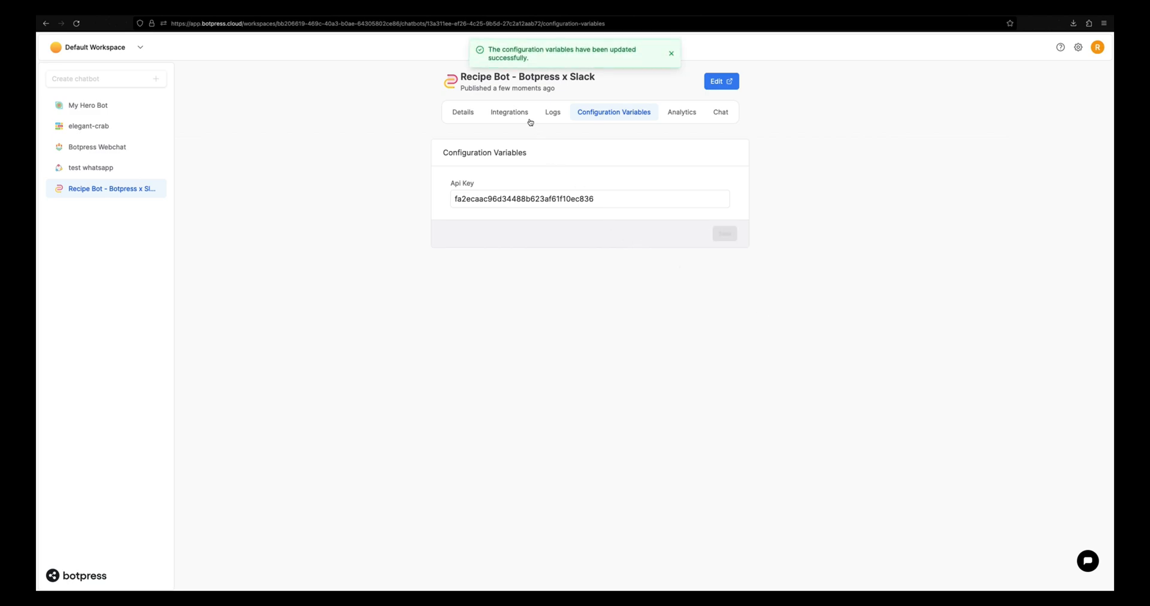
click(509, 111)
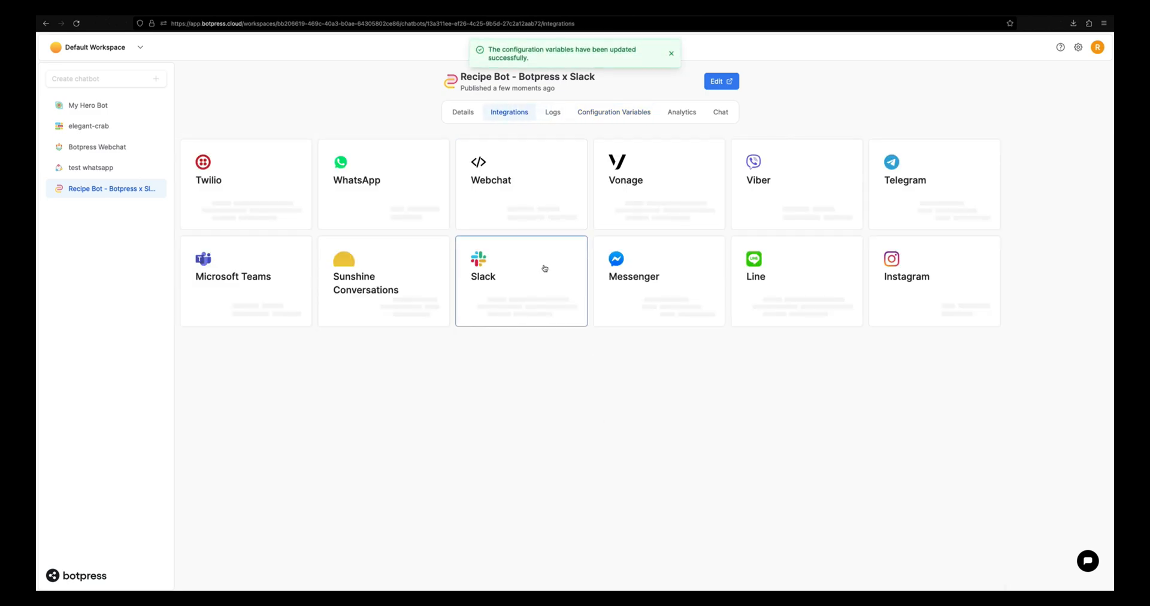
click(520, 280)
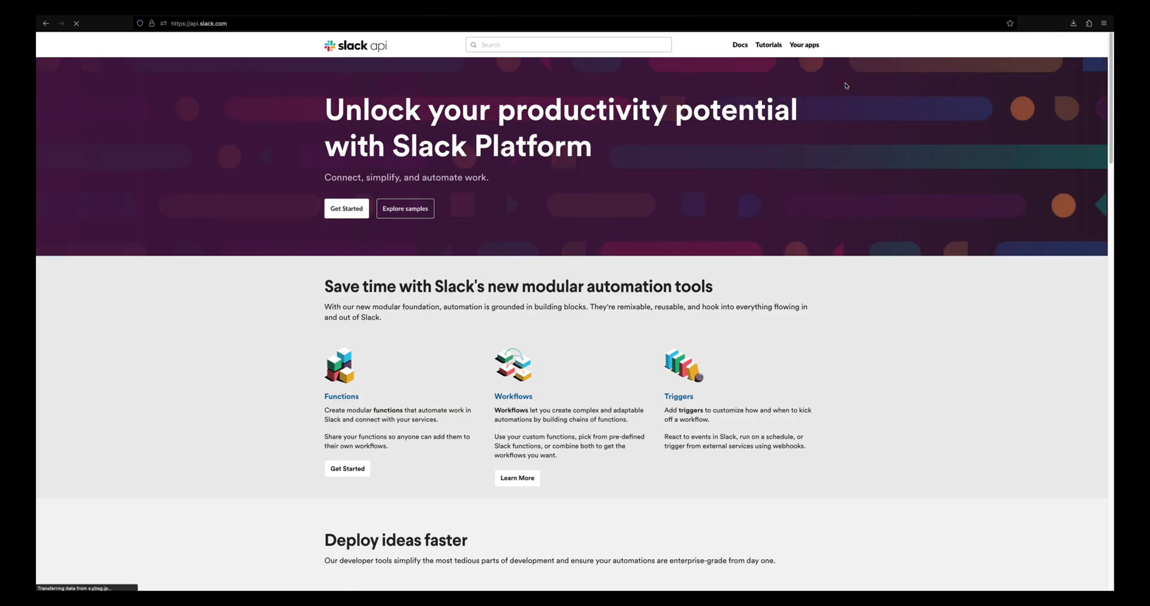
Step: Create a Slack app named 'Recipe Bot' in the botpress x slack workspace
click(803, 45)
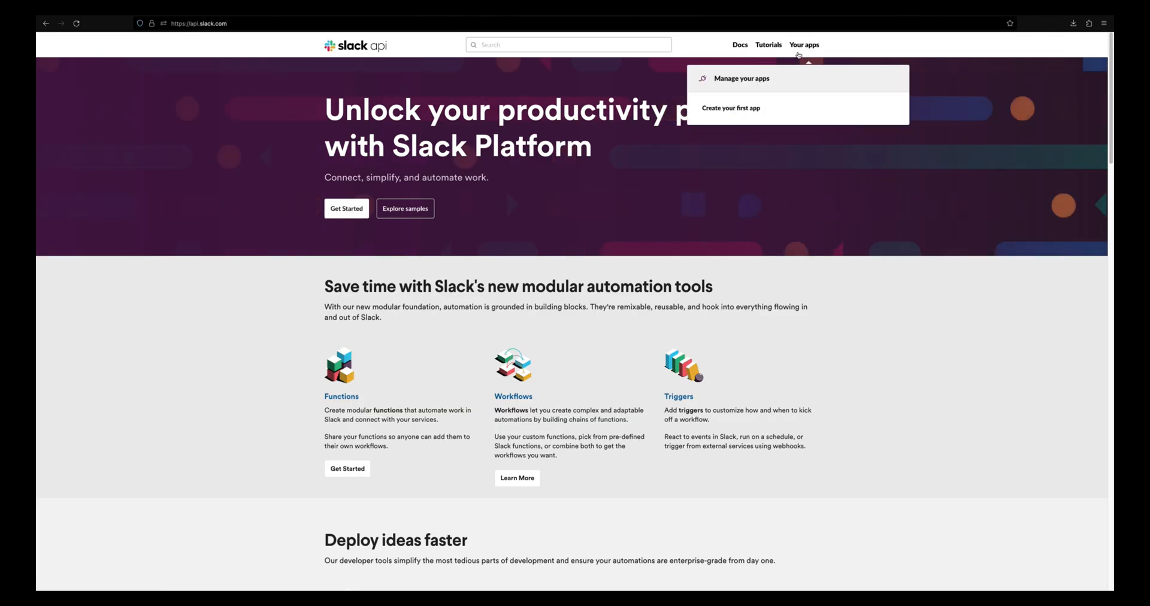
click(741, 78)
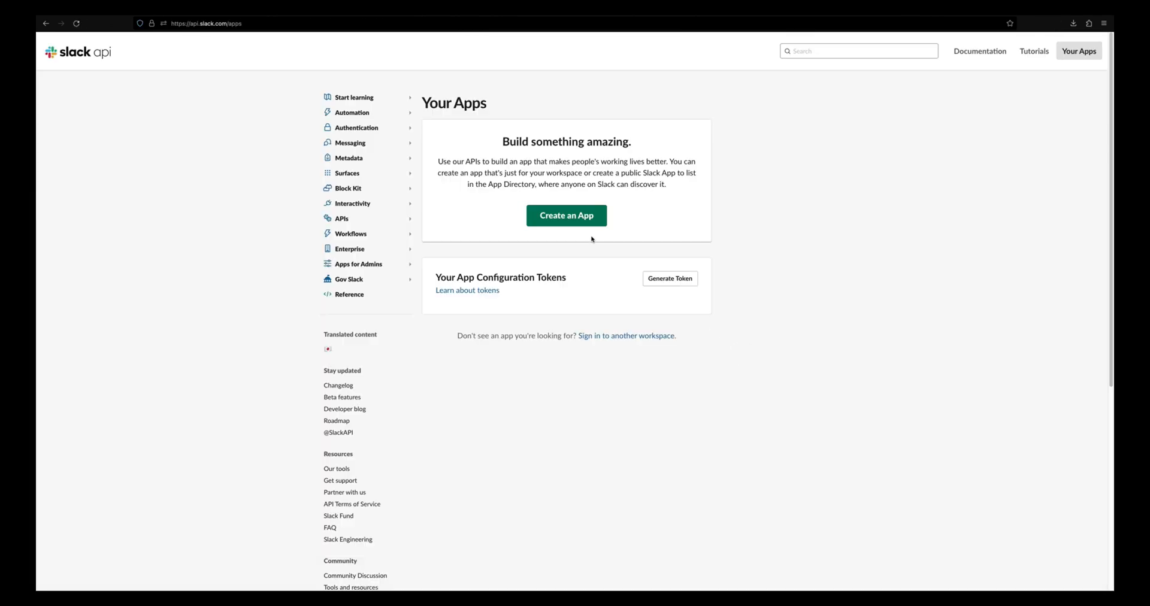
click(566, 215)
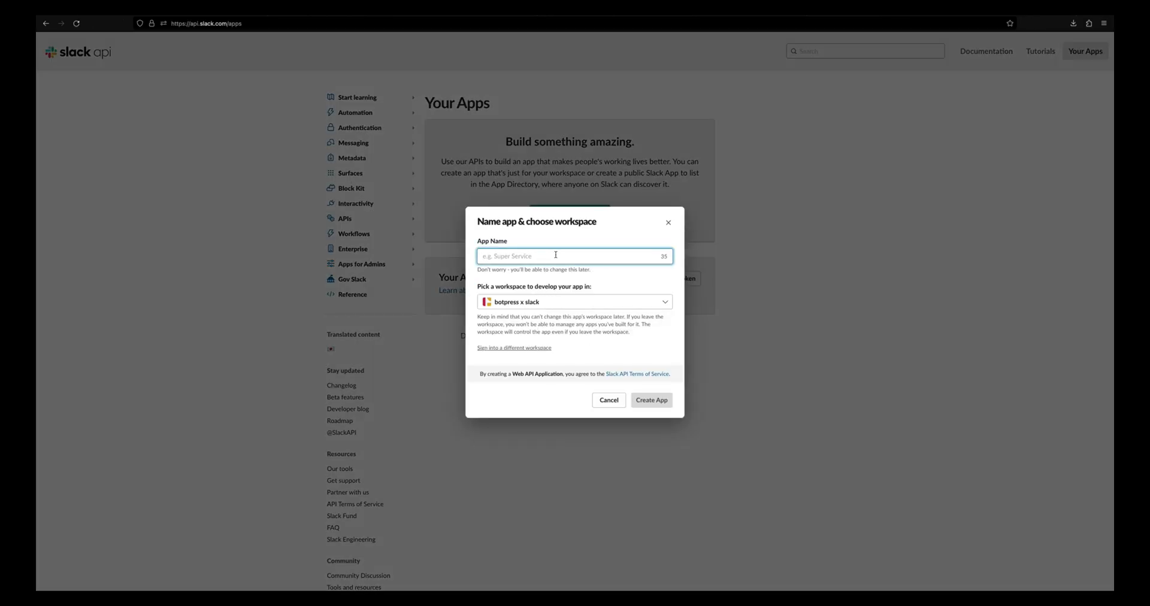
text(Recipe Bot)
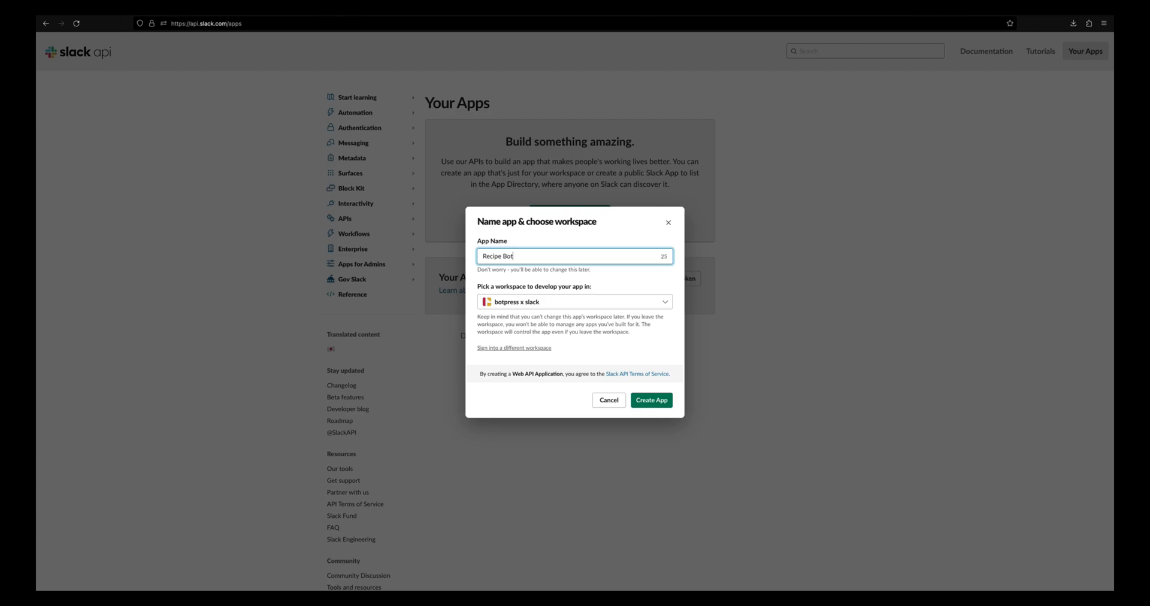
click(650, 400)
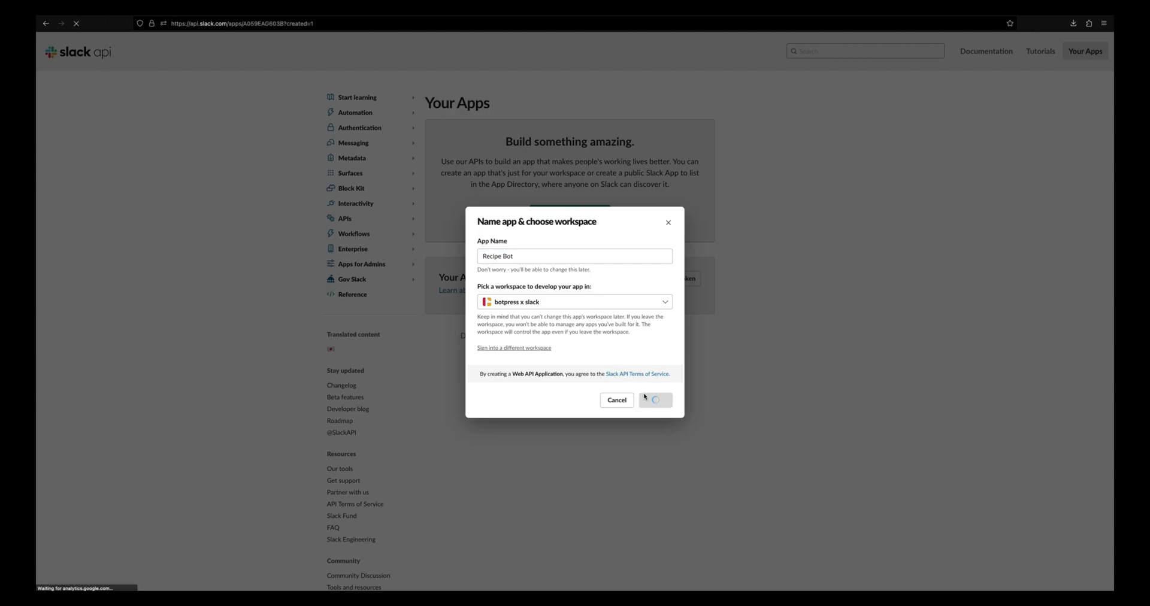
click(653, 400)
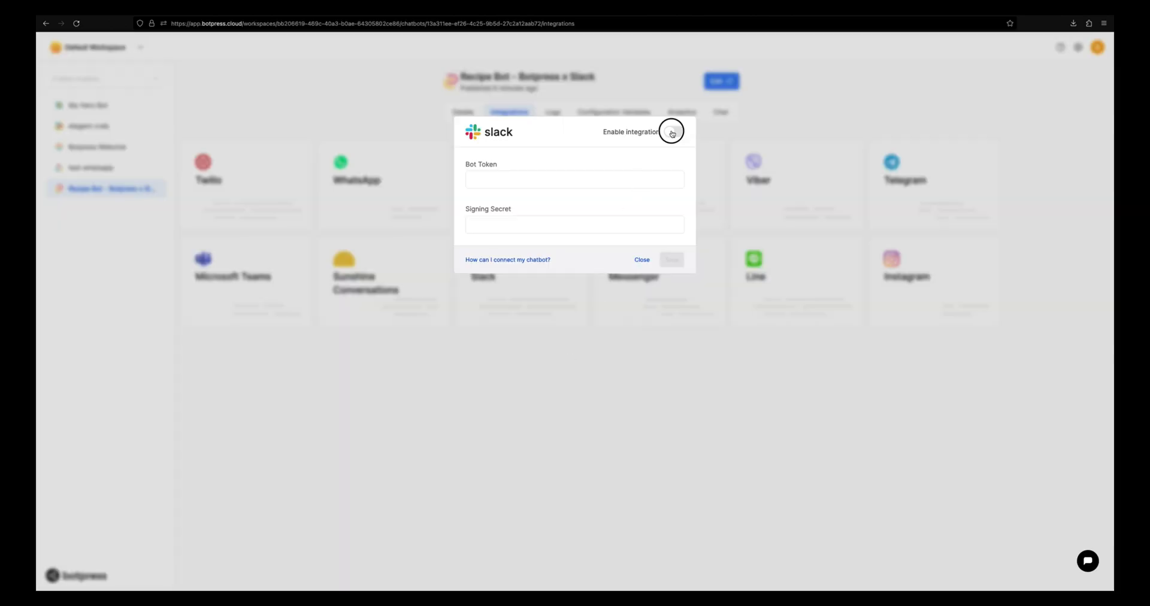
click(671, 131)
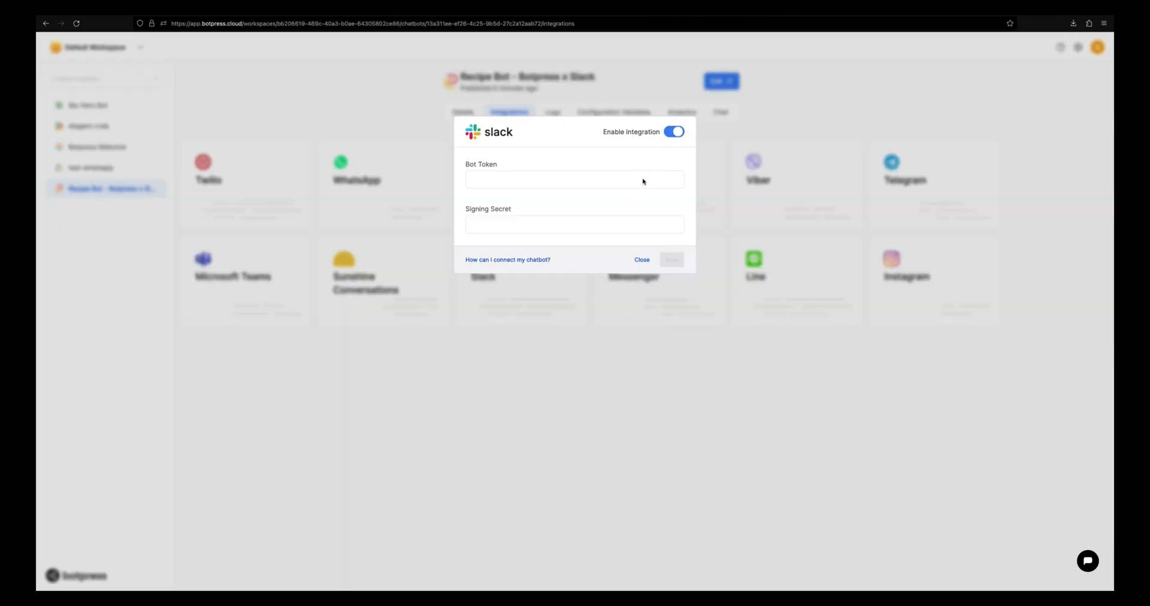
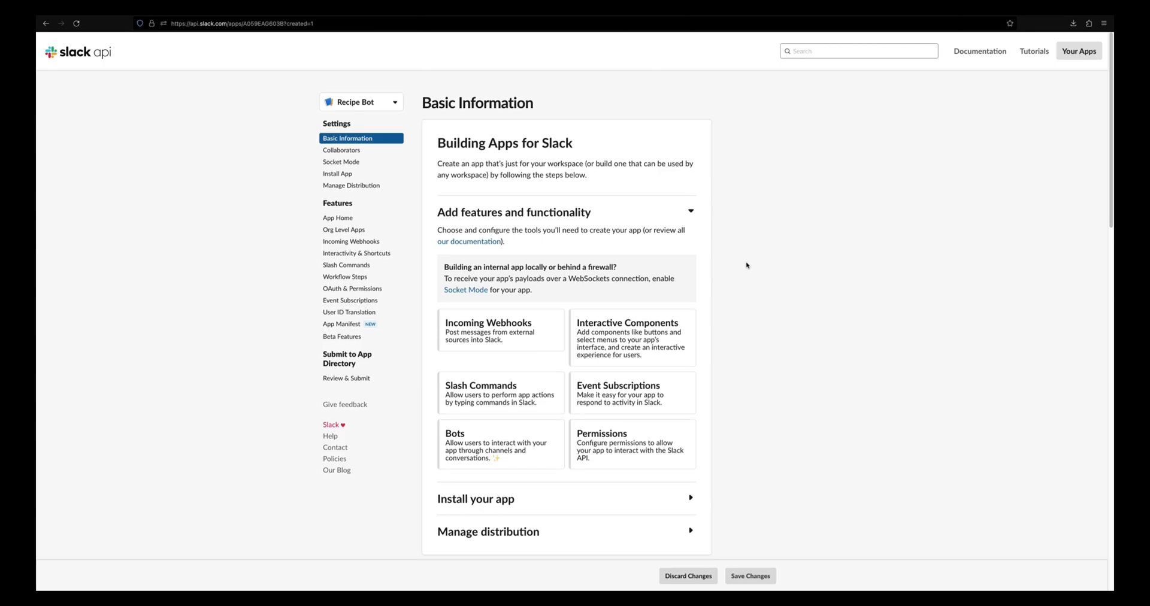
Step: Add a bot token permission scope and install Recipe Bot to the workspace
click(353, 288)
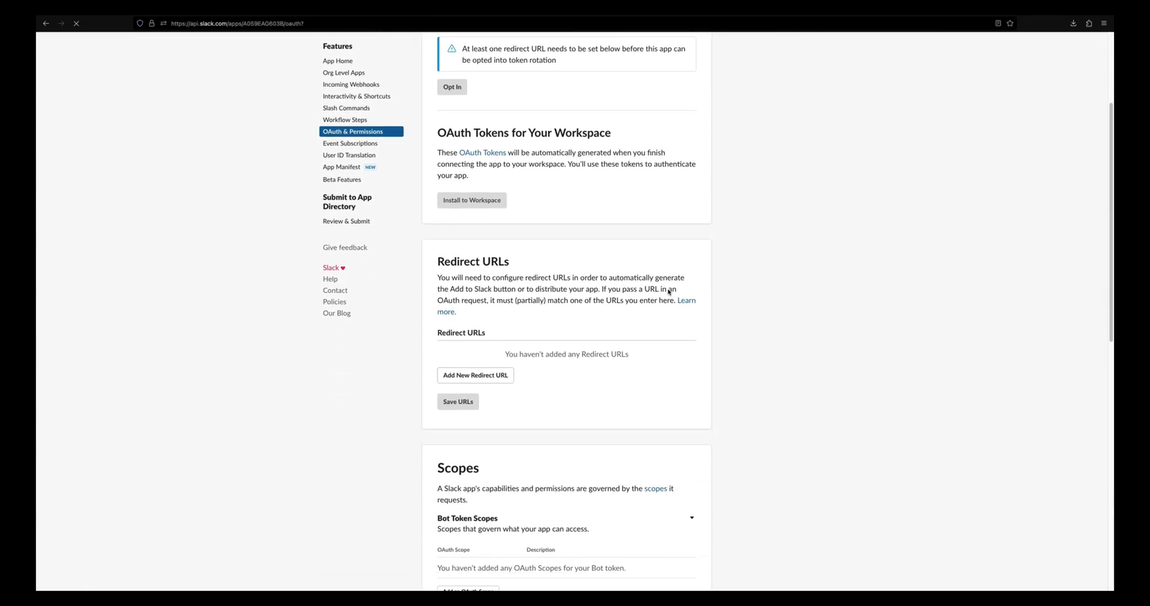
scroll(down, 3)
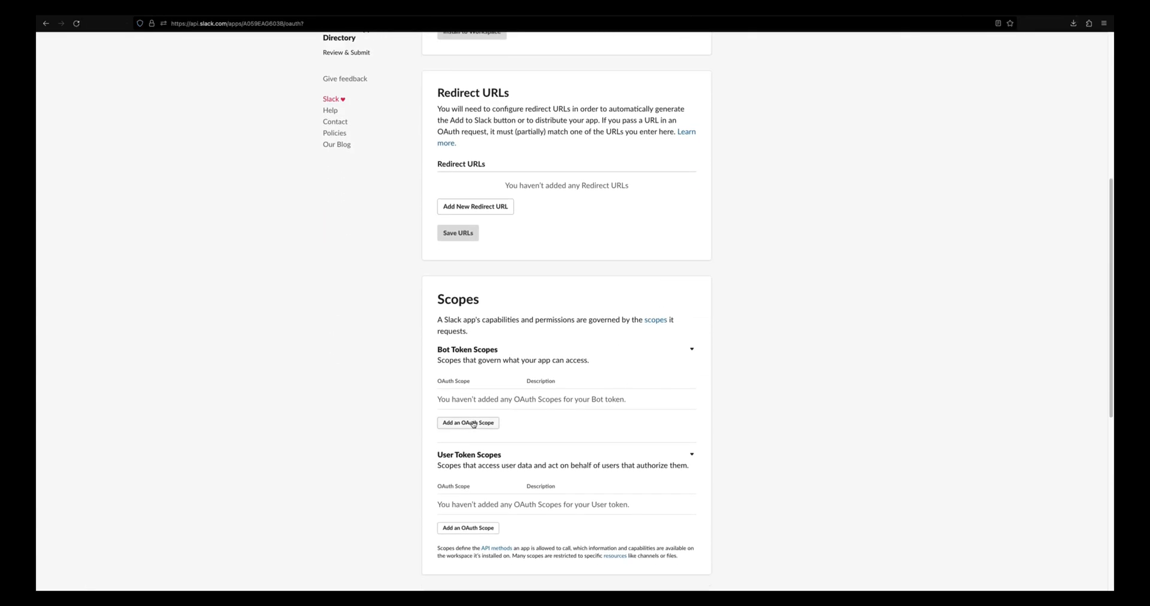
click(467, 422)
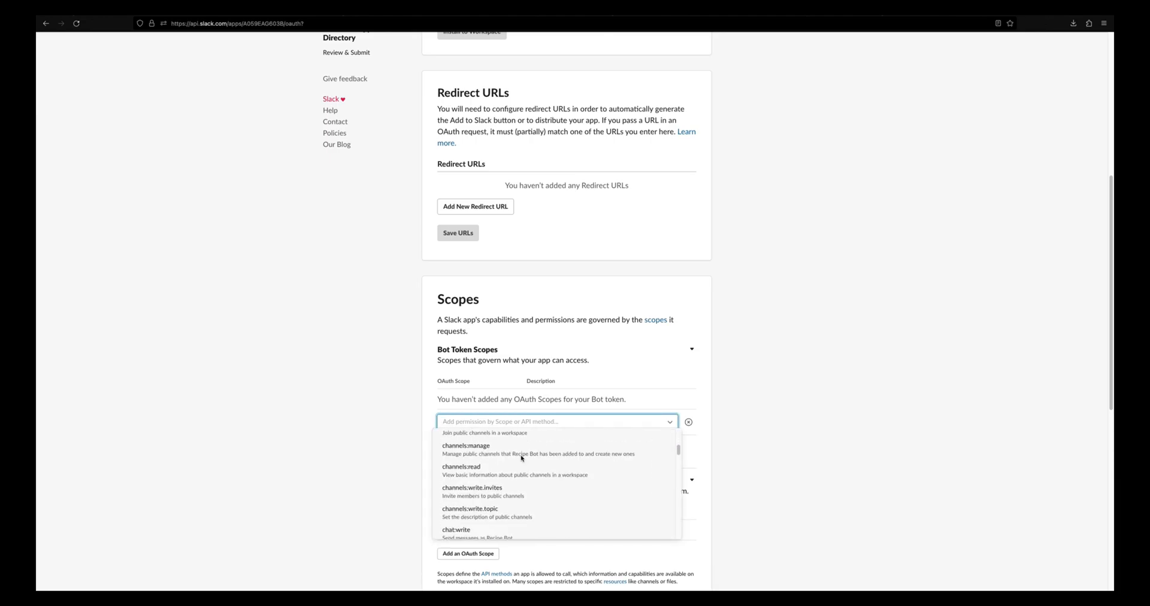
click(455, 530)
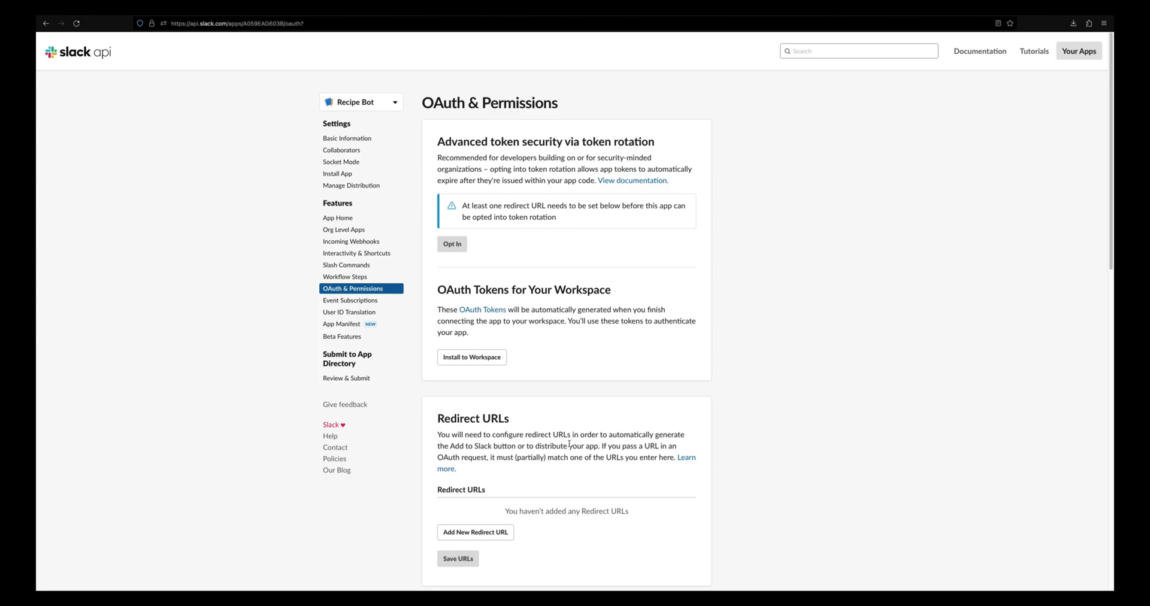
mouse_move(500, 381)
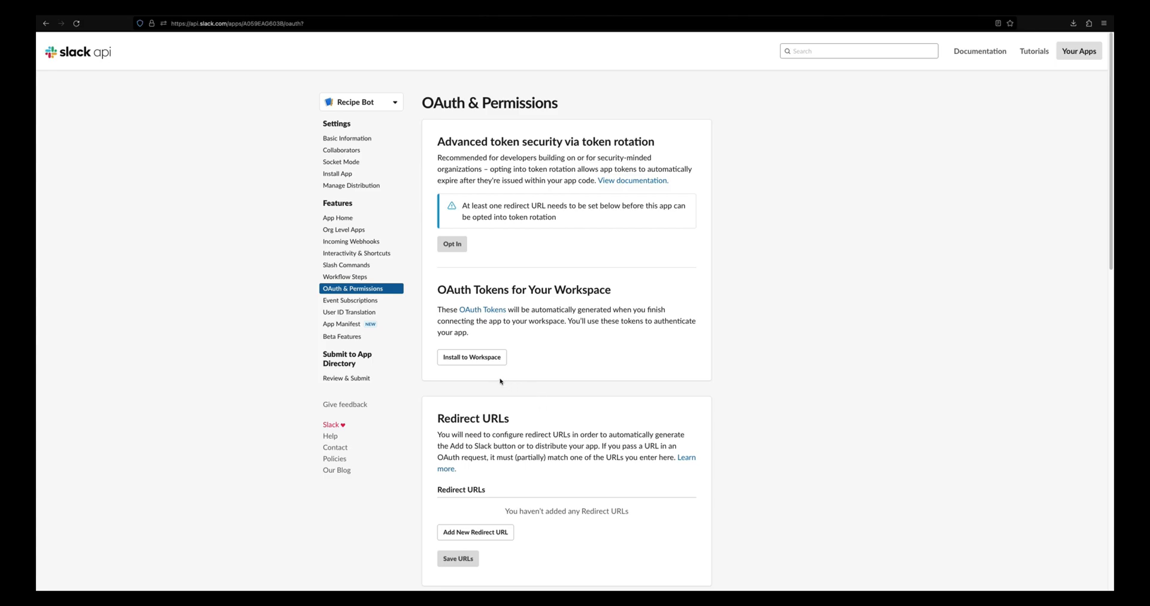
click(471, 356)
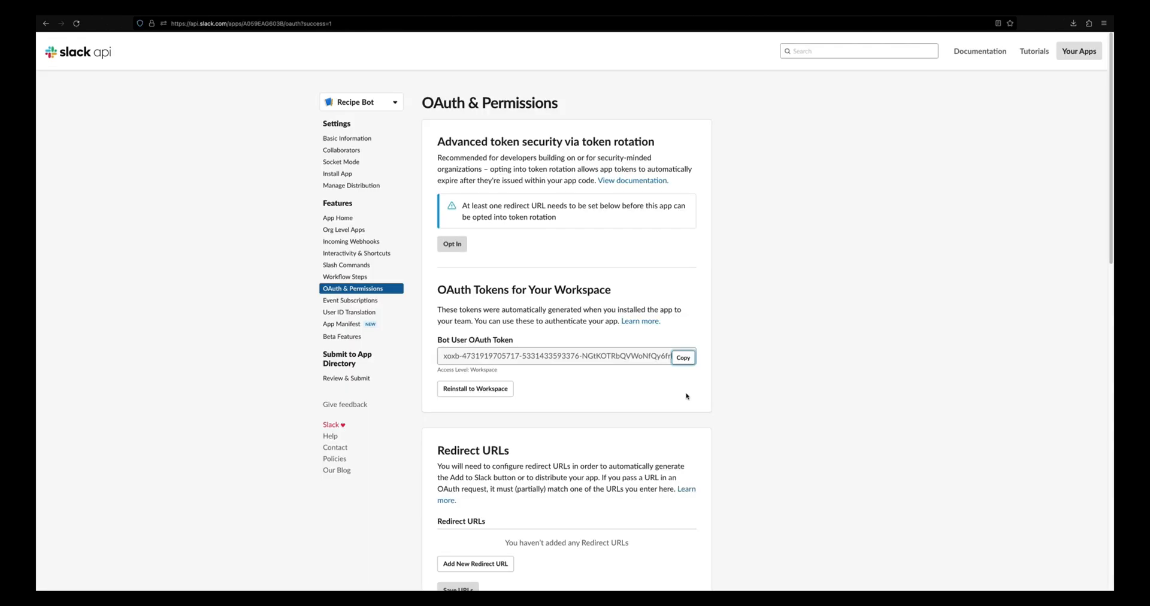
mouse_move(686, 338)
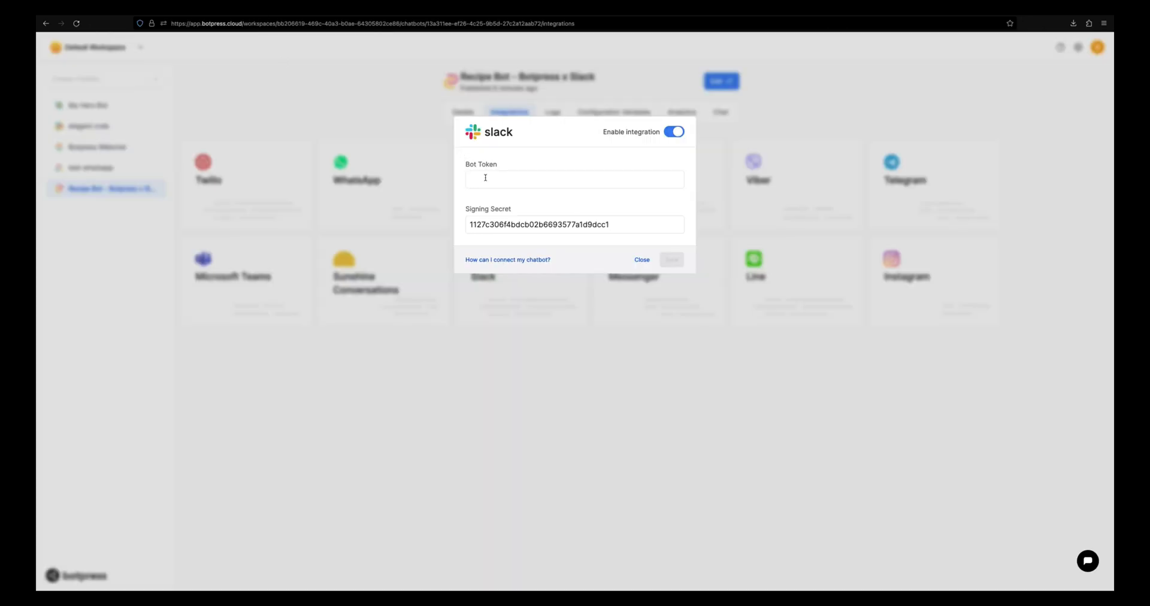
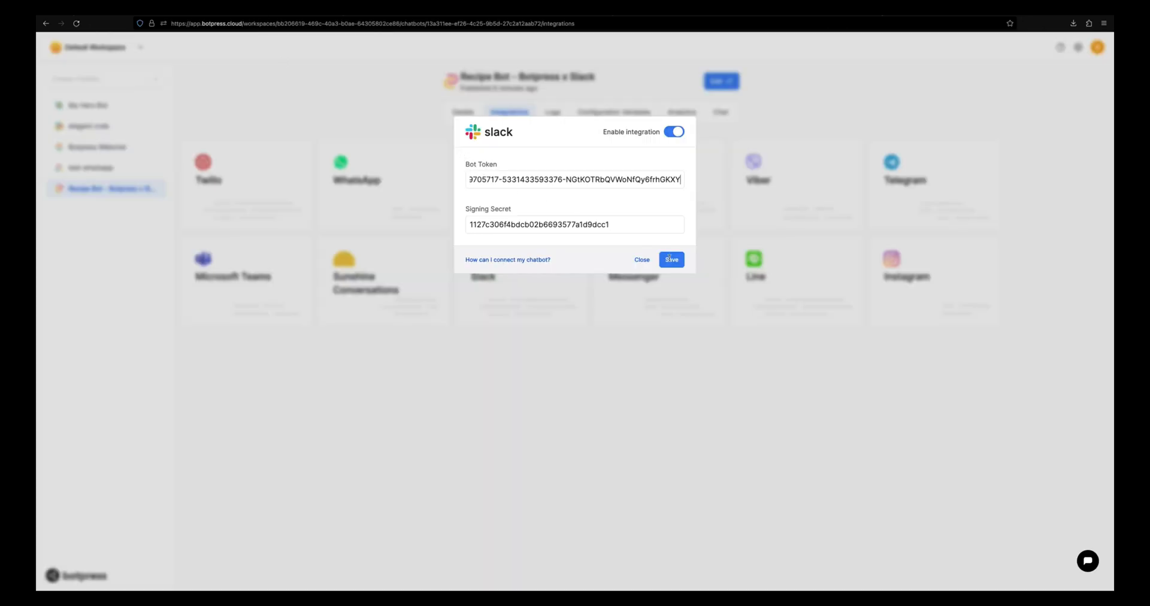
Step: Save the bot token in Botpress's Slack integration and copy the webhook URL
click(670, 260)
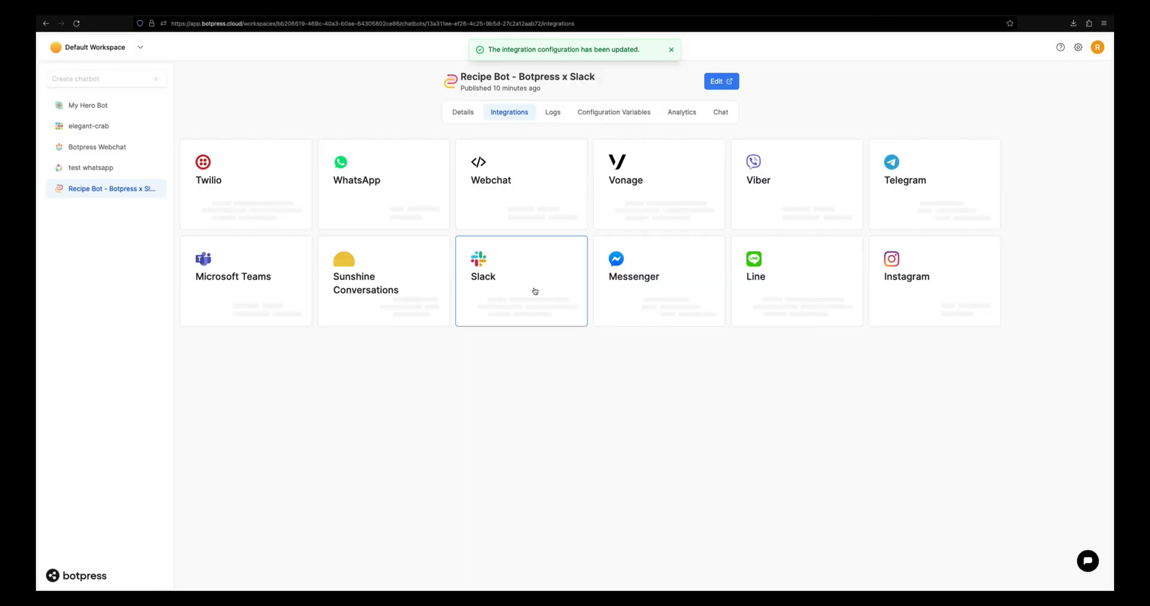
click(521, 280)
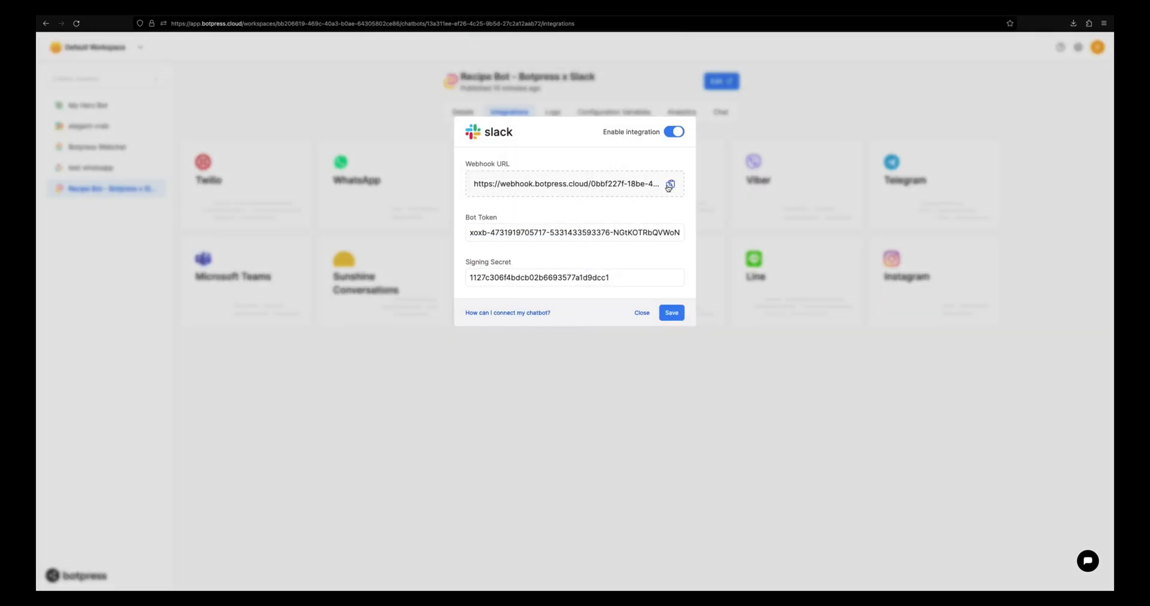
click(668, 184)
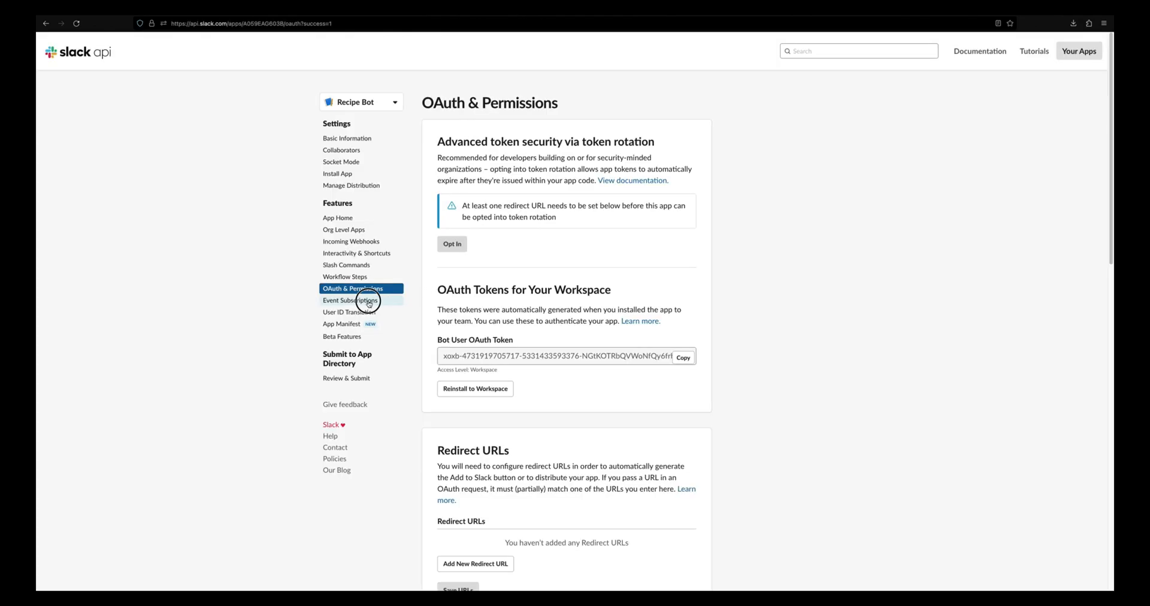
Step: Enable events using the Botpress webhook URL as the request URL
click(354, 299)
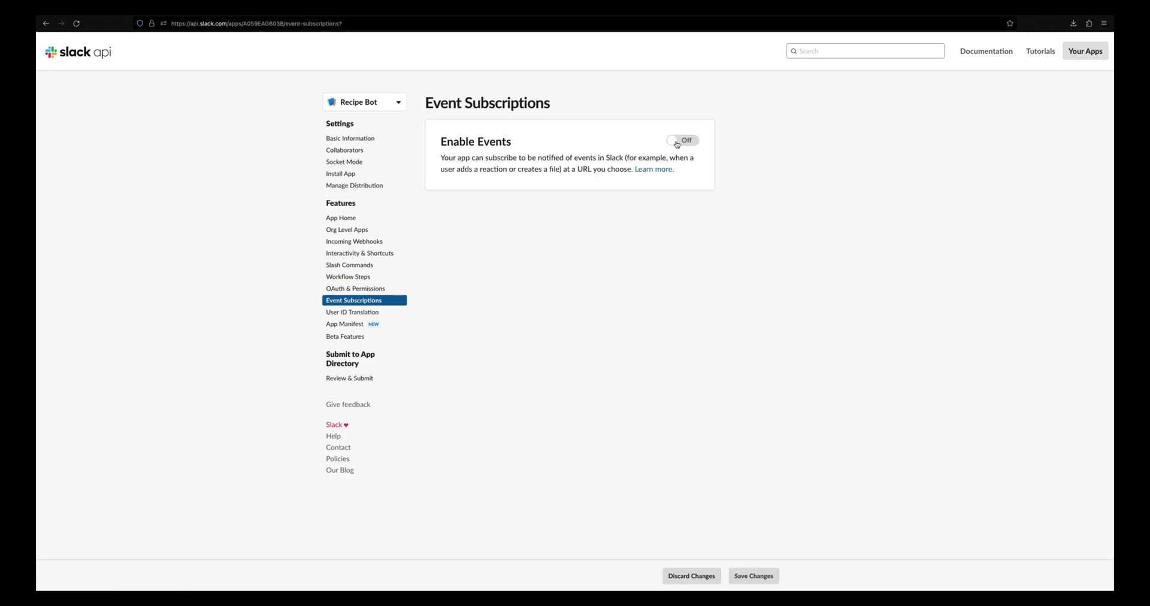
click(680, 140)
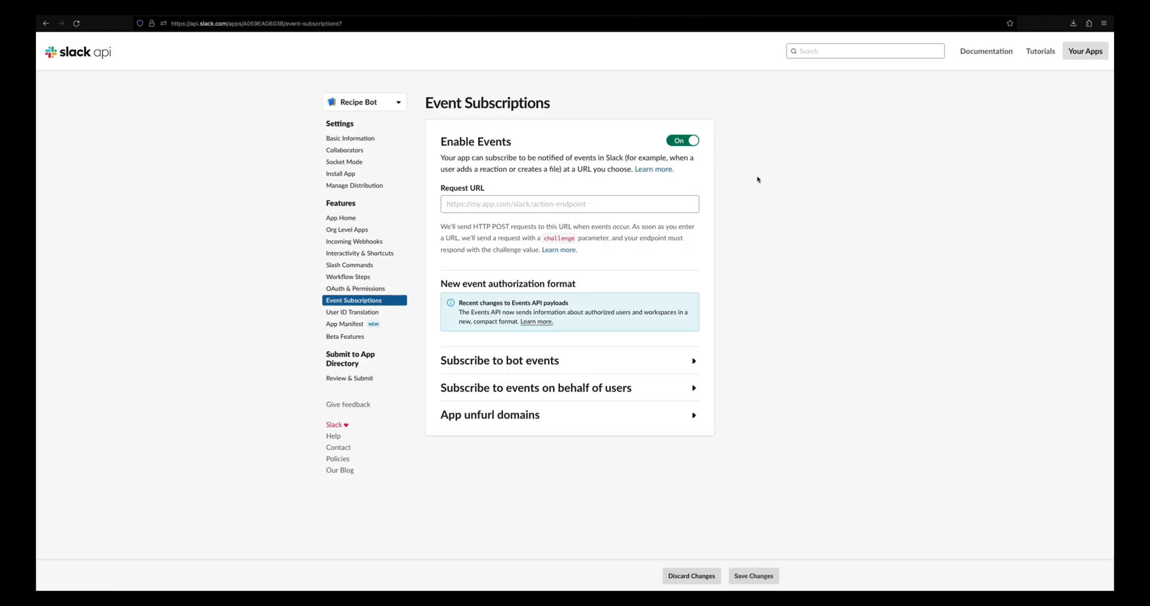
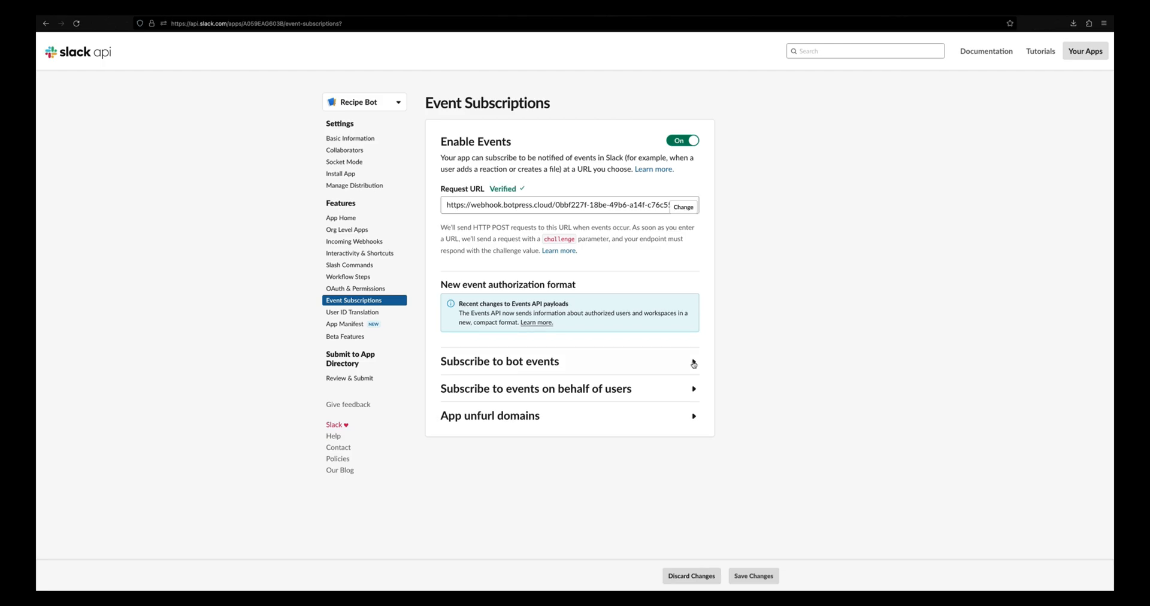
Step: Subscribe to message.im and message.channels bot events, save, and grant permissions
click(499, 361)
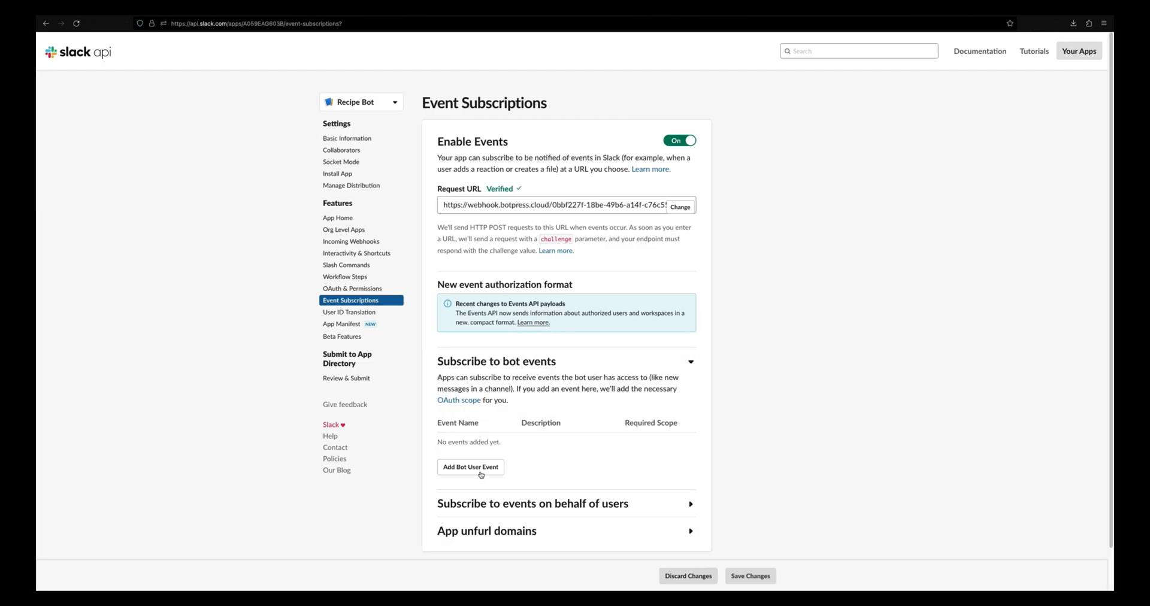
click(470, 467)
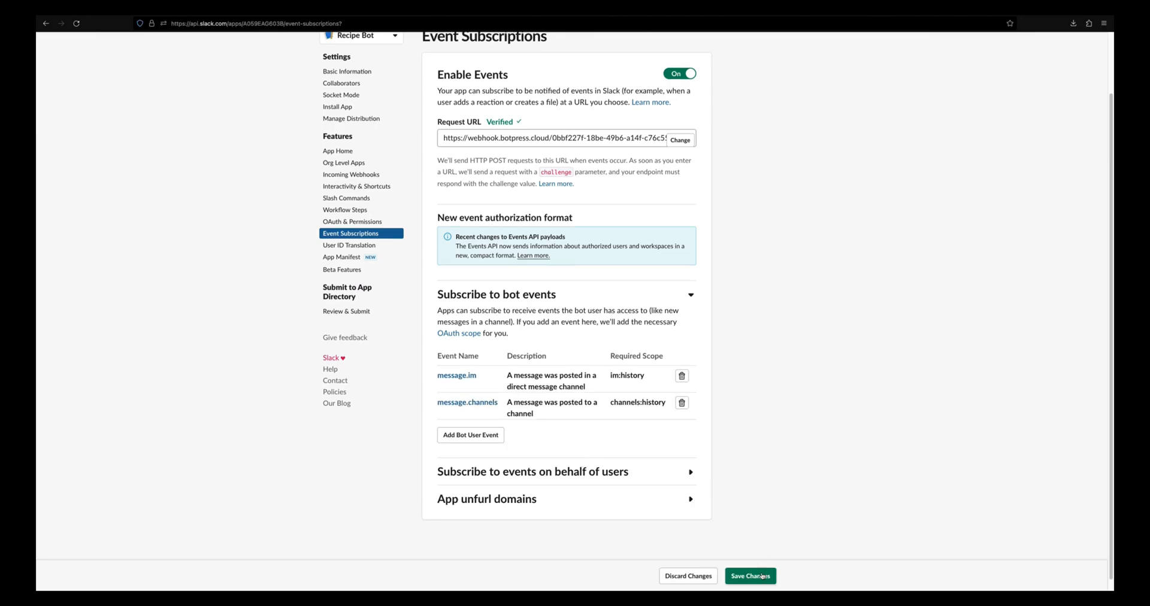
click(750, 576)
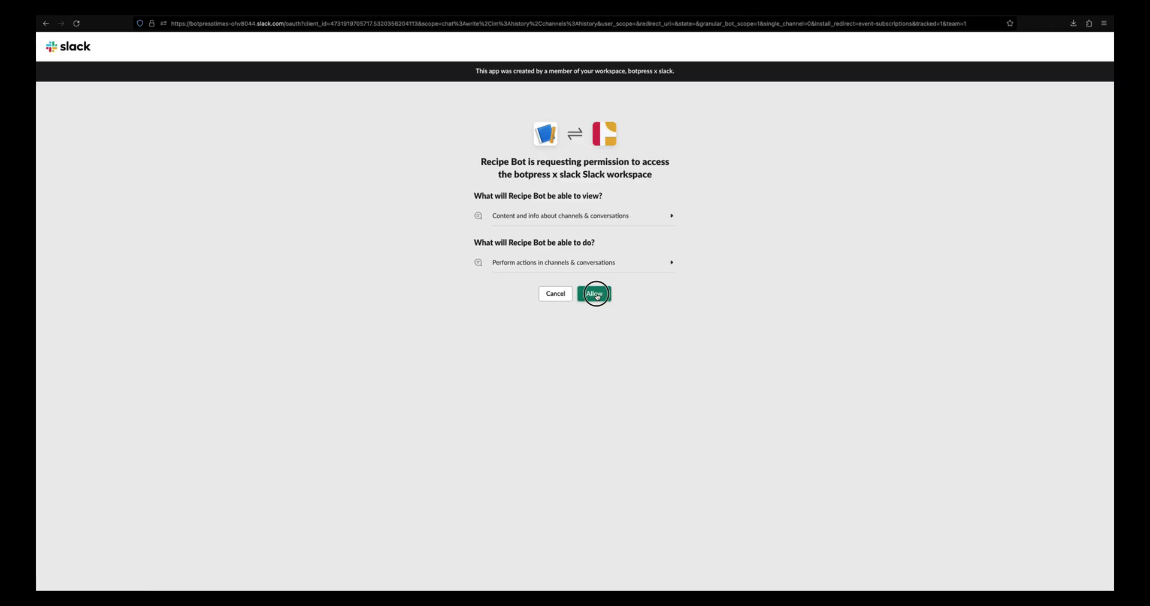
click(594, 293)
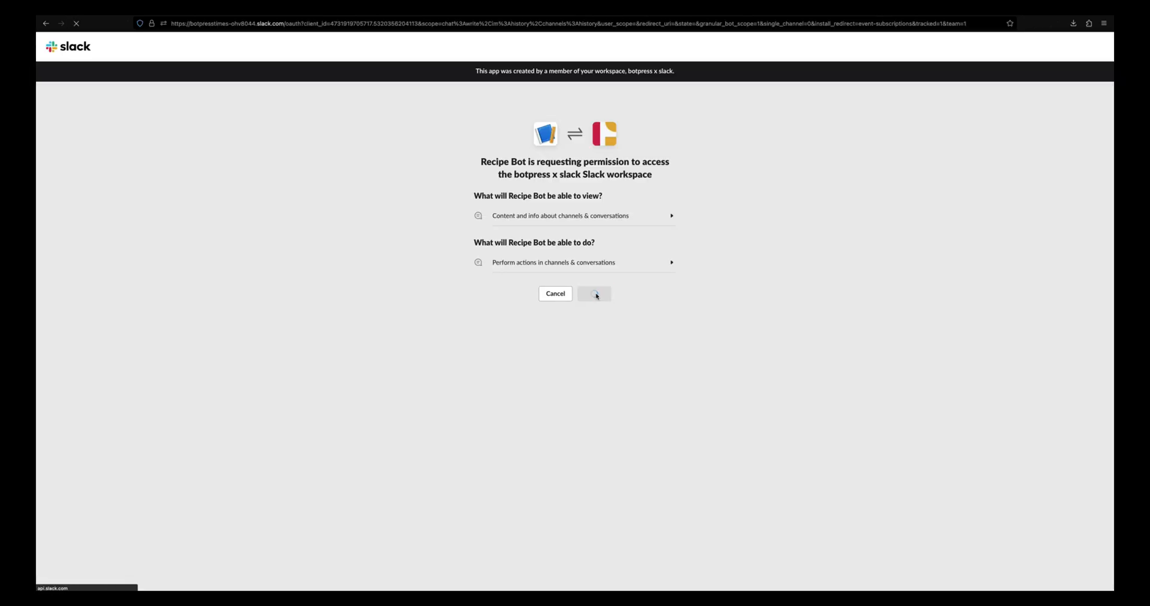
click(594, 293)
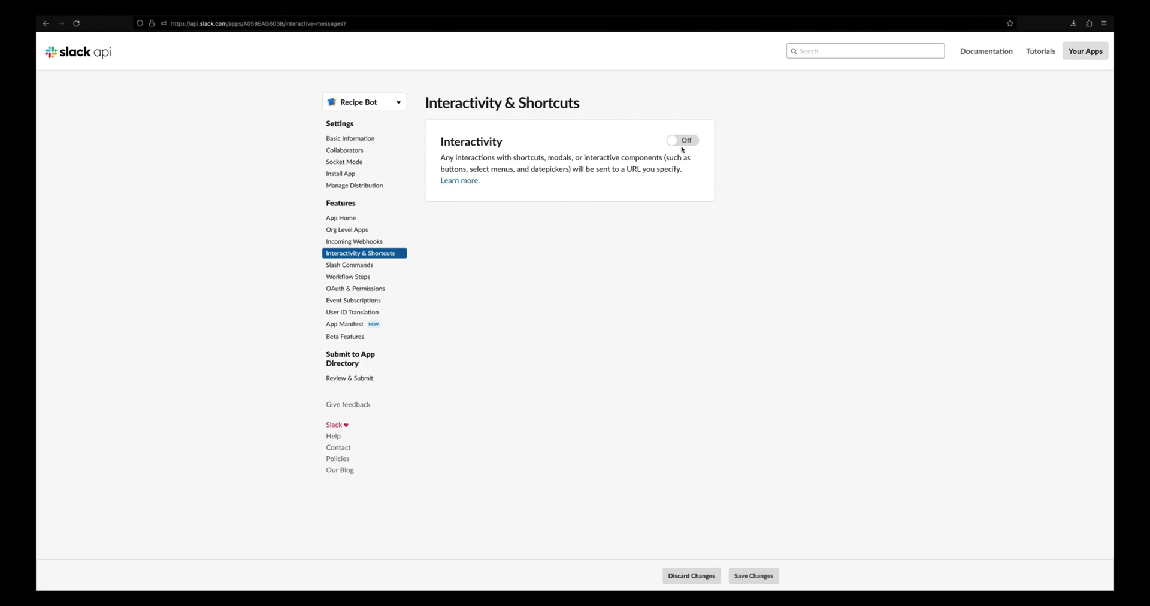
Step: Turn on interactivity with the Botpress webhook request URL and save it
click(680, 140)
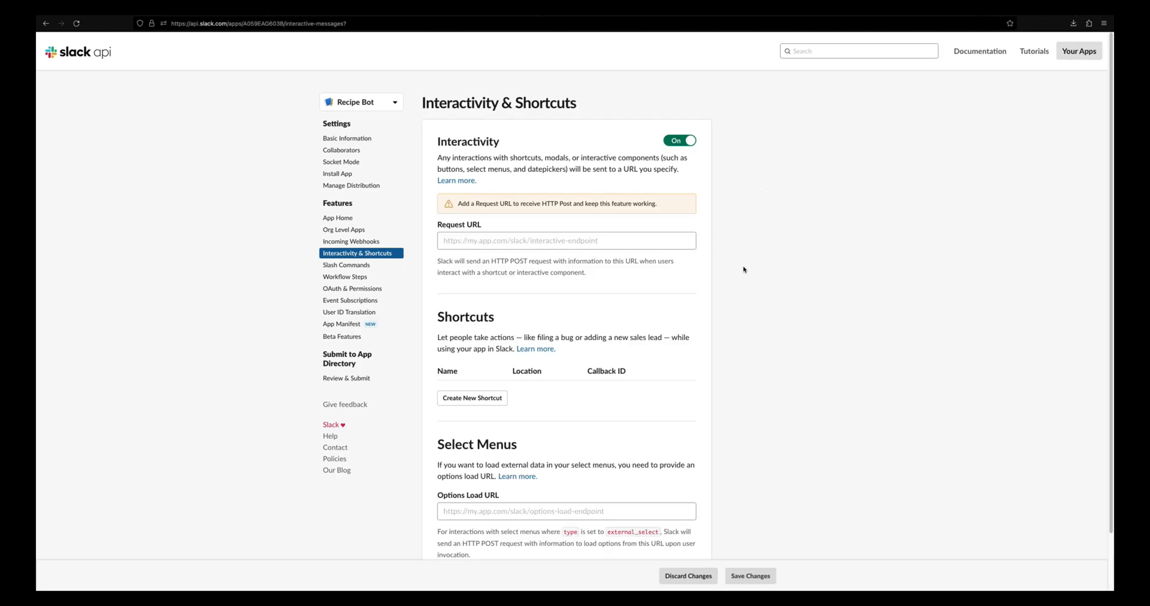
click(565, 241)
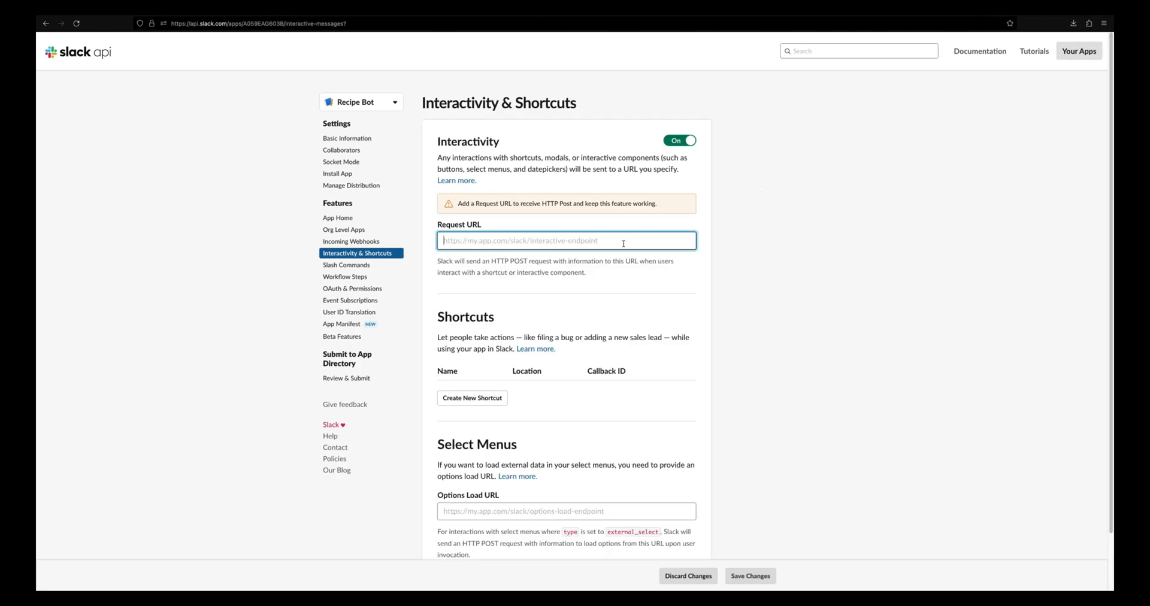
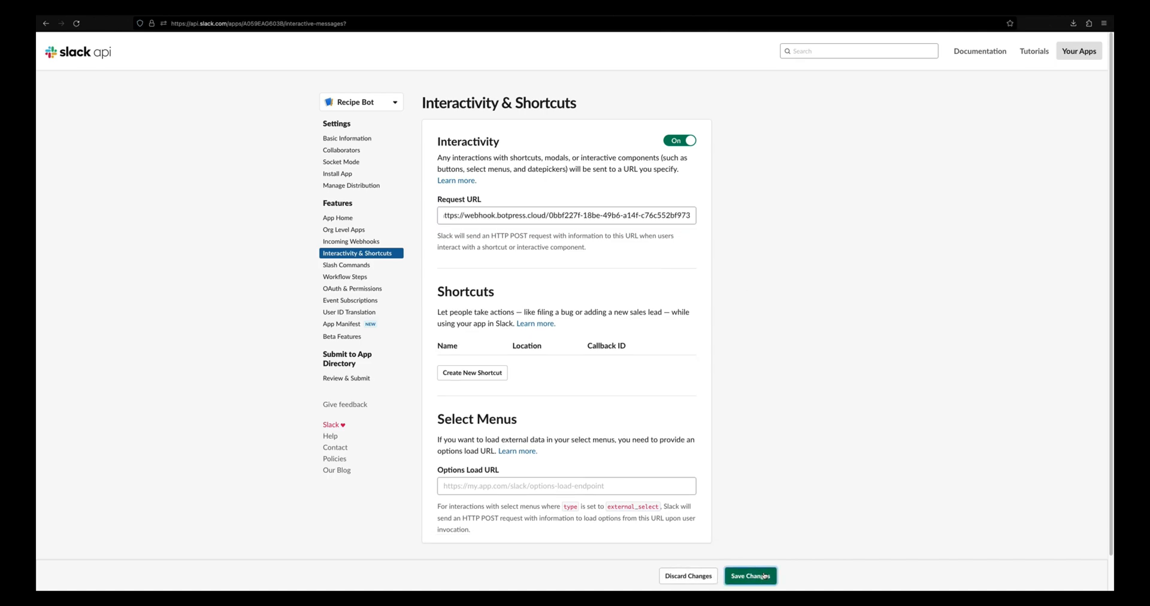
click(749, 576)
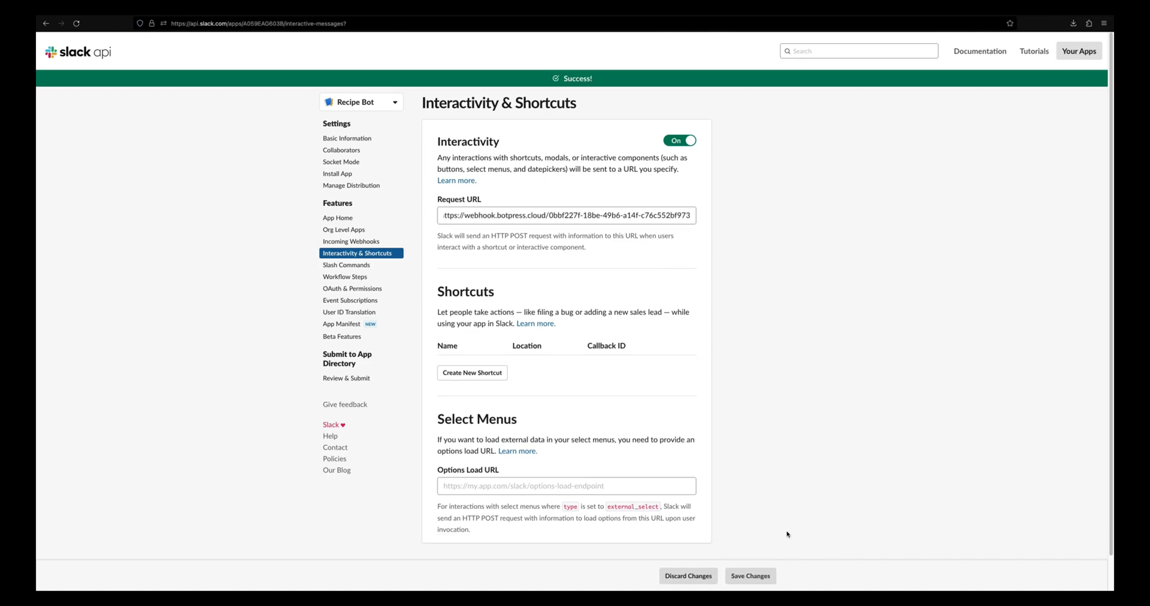
click(338, 218)
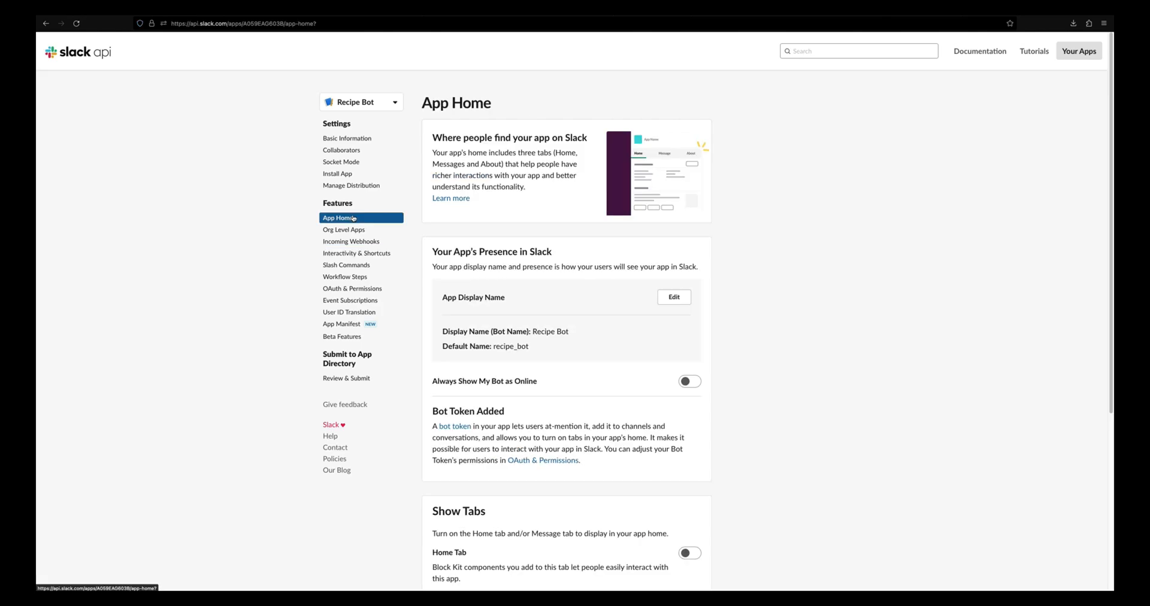
mouse_move(758, 414)
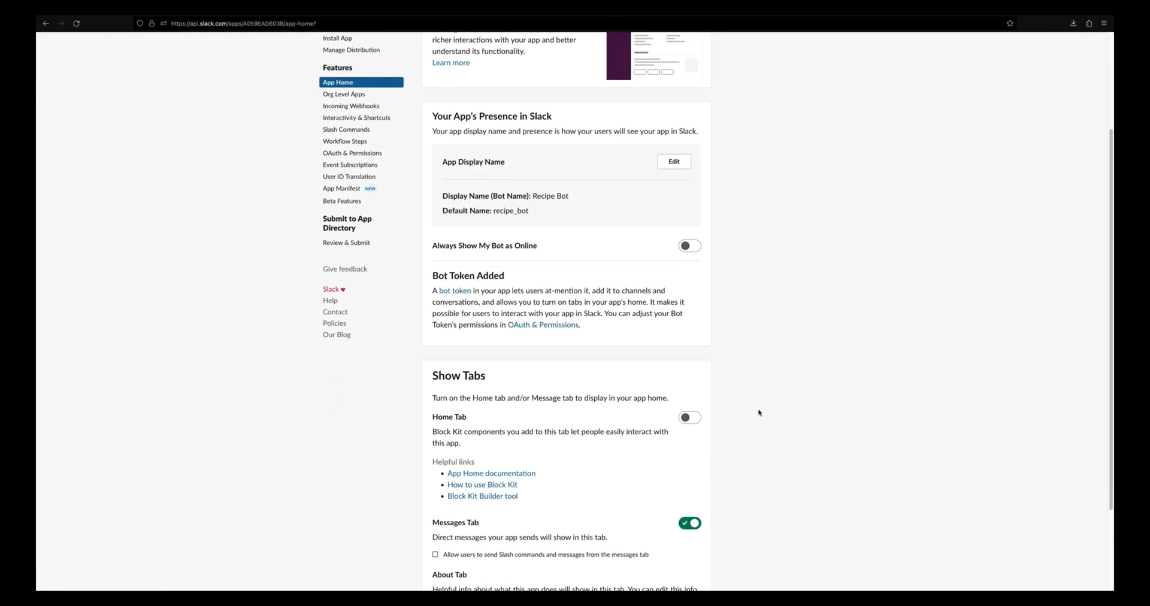
Step: Allow users to send messages from the Messages tab and turn on the Home tab
scroll(down, 3)
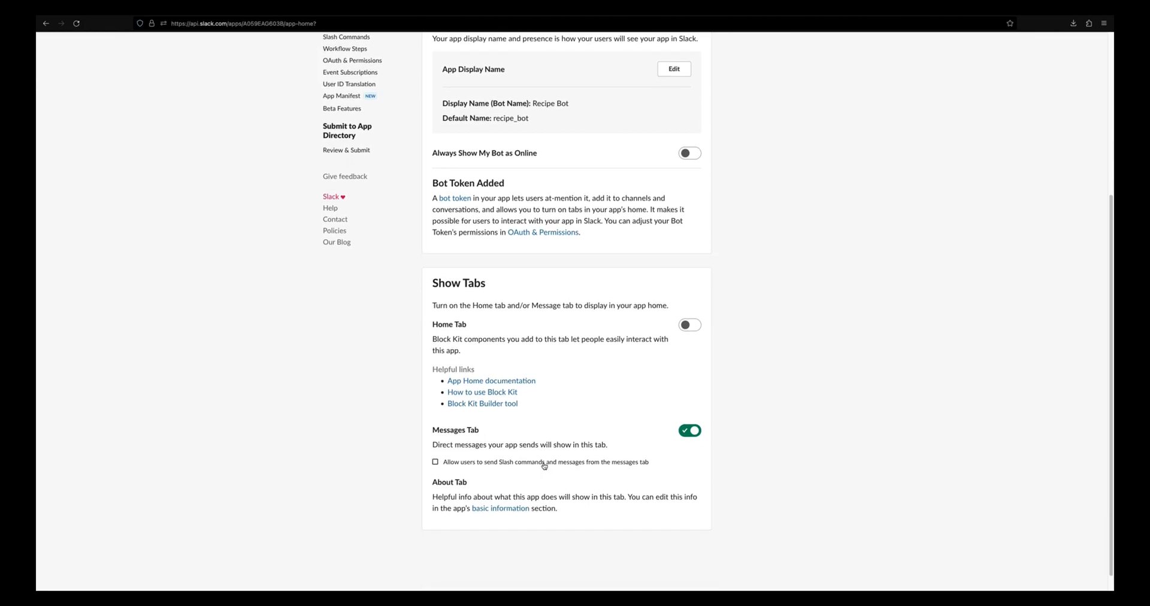
click(435, 462)
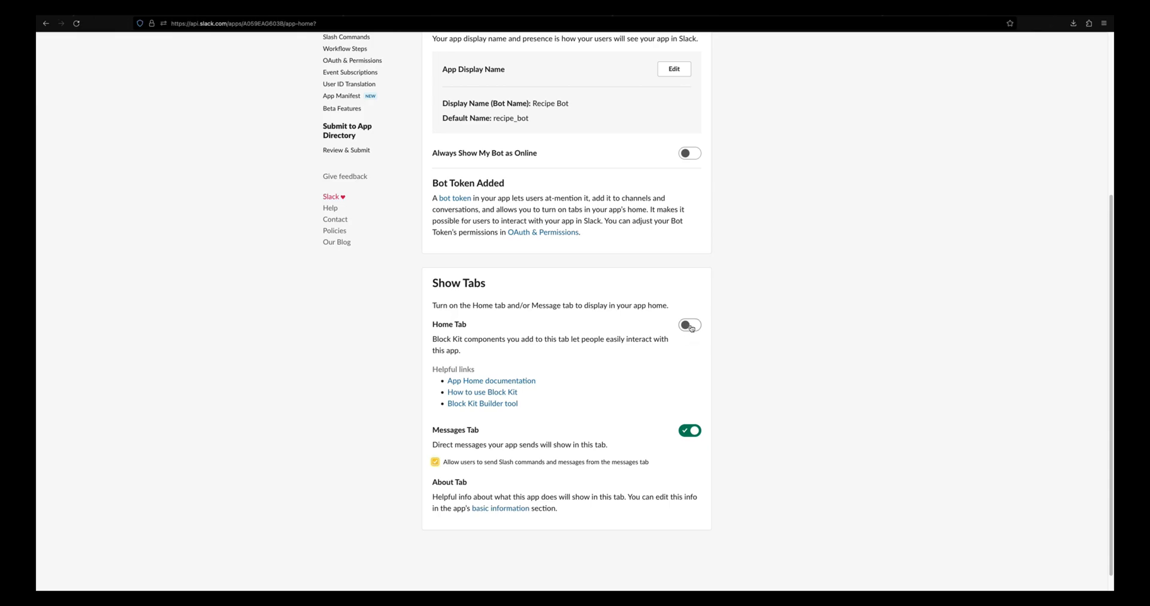
click(689, 325)
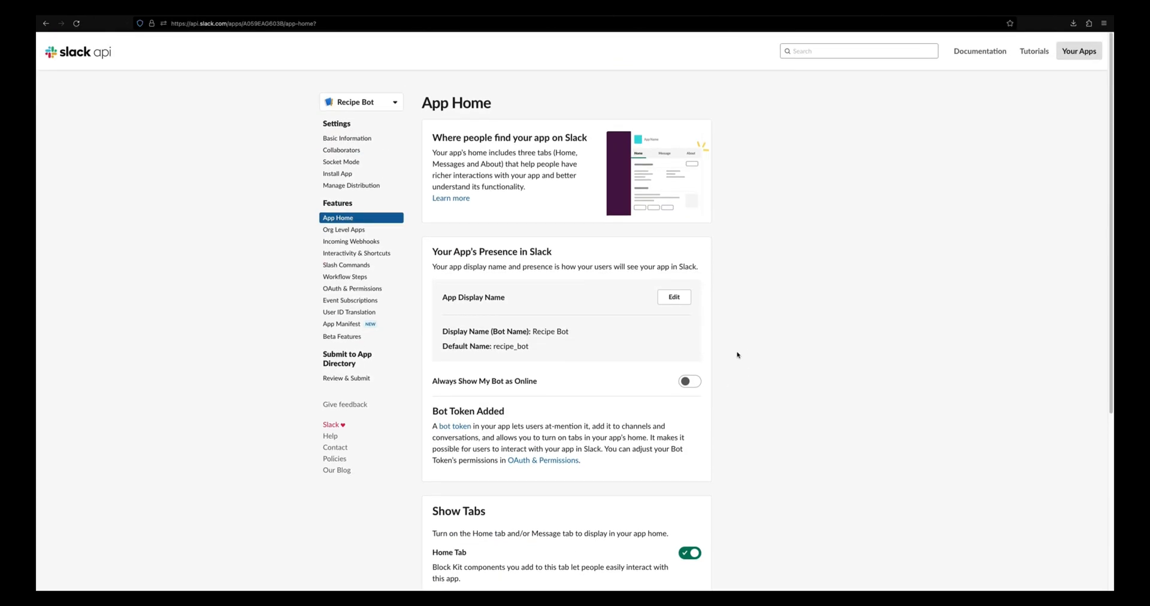
click(337, 174)
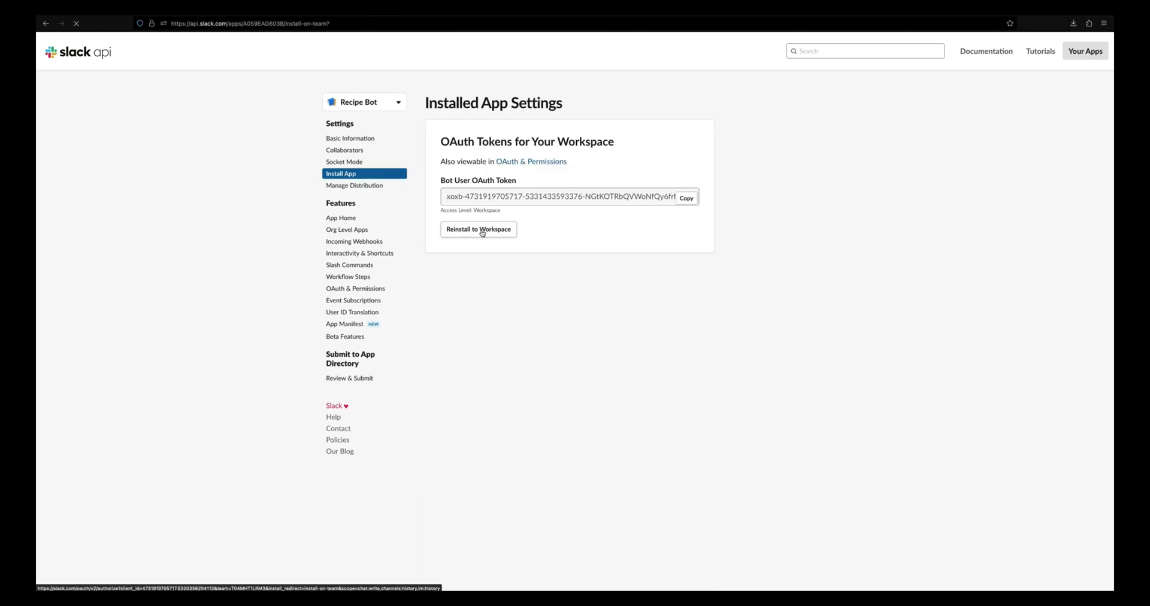
Step: Reinstall Recipe Bot to the botpress x slack workspace, allowing its permissions
click(478, 229)
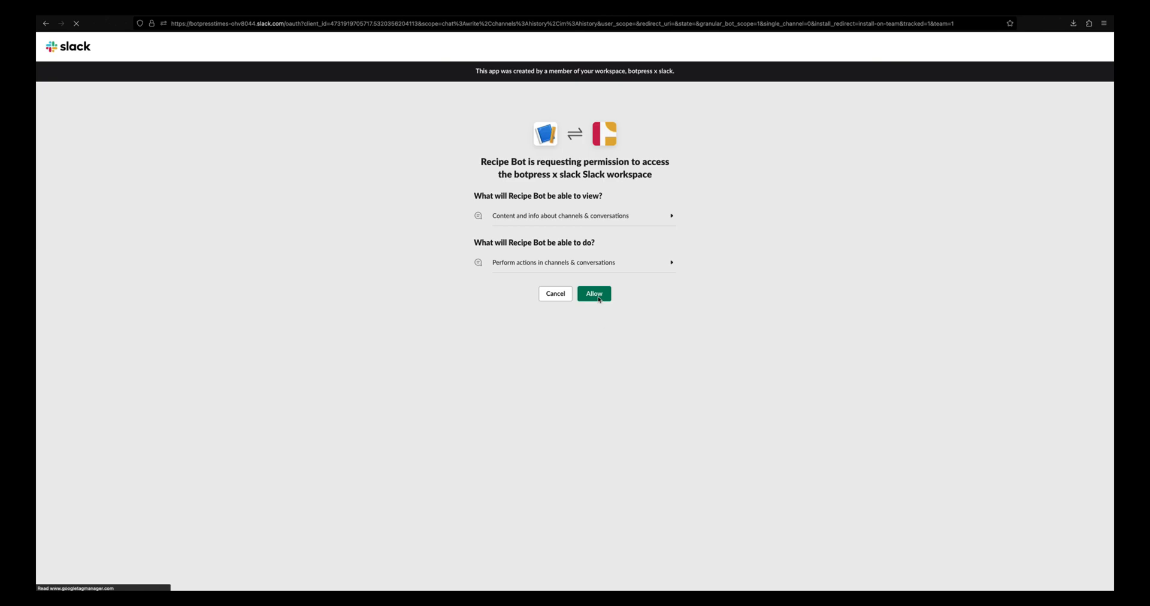
click(594, 294)
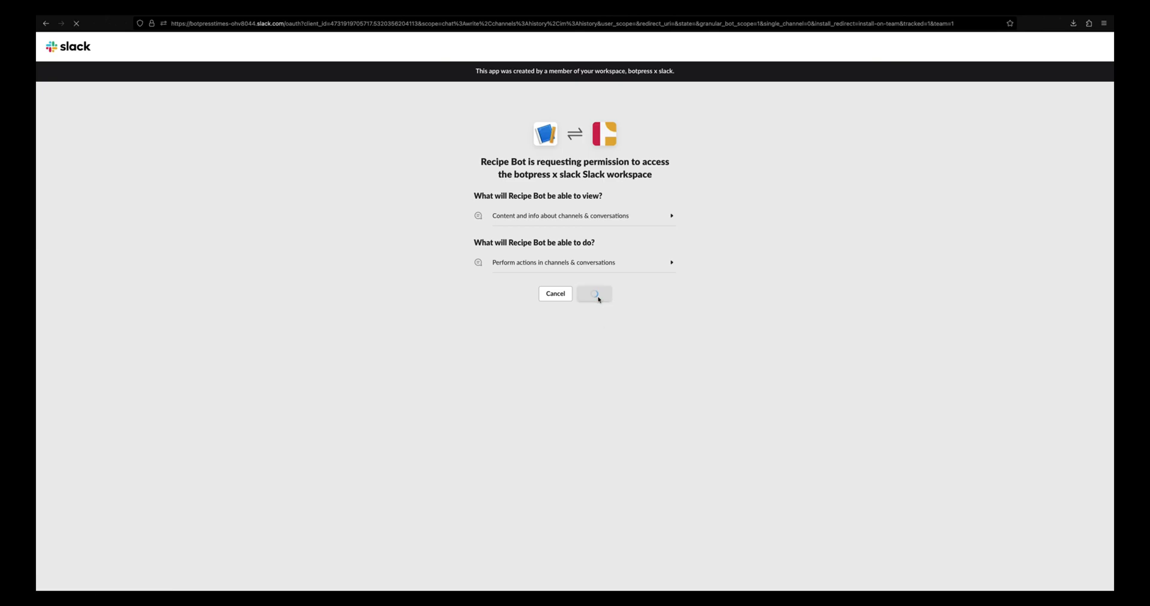
click(594, 294)
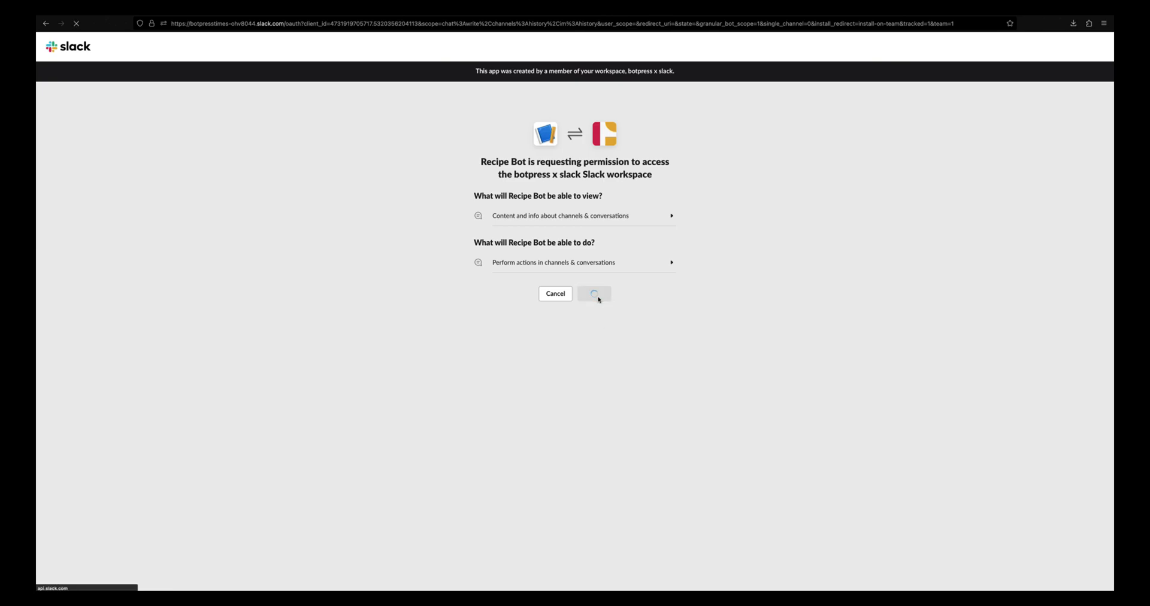
click(594, 294)
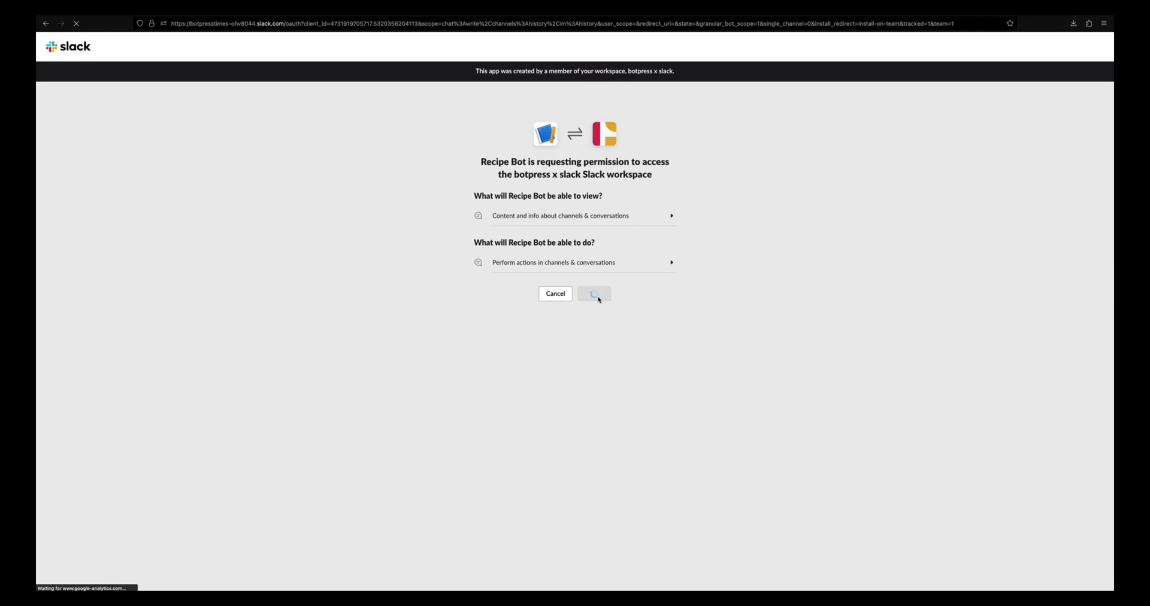
click(594, 293)
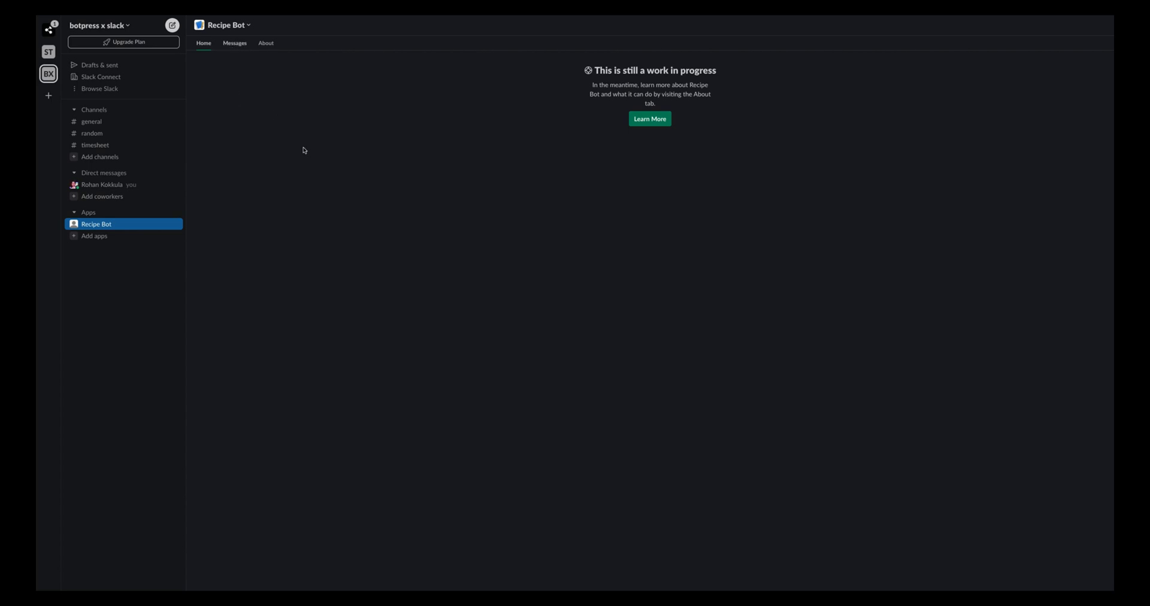
Step: Open the Recipe Bot direct messages and draft the reply 'five'
click(234, 43)
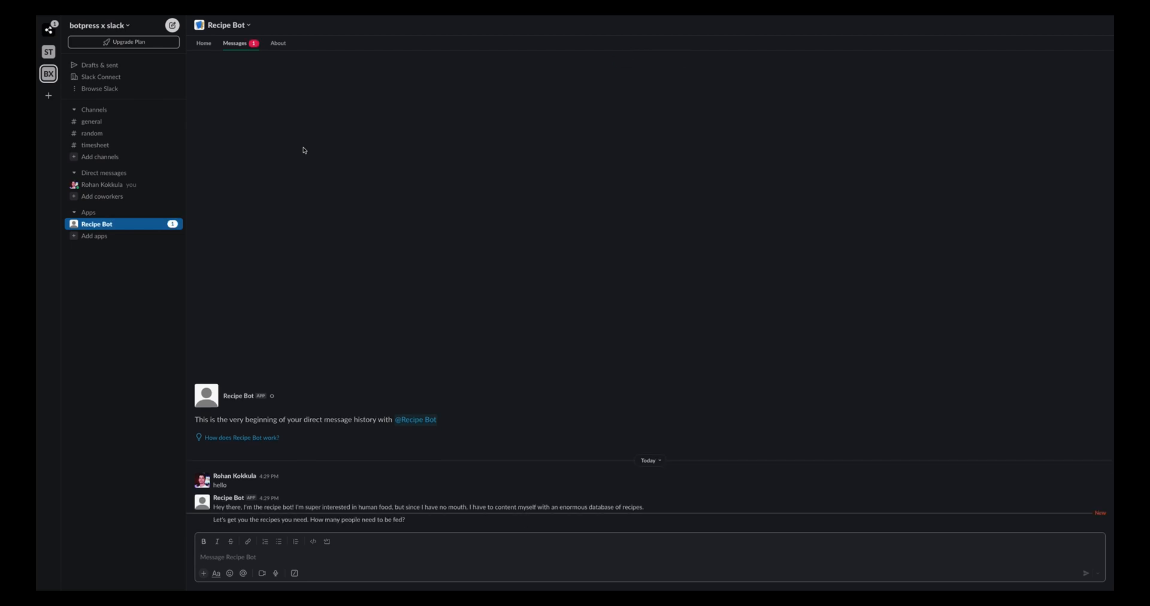
text(five)
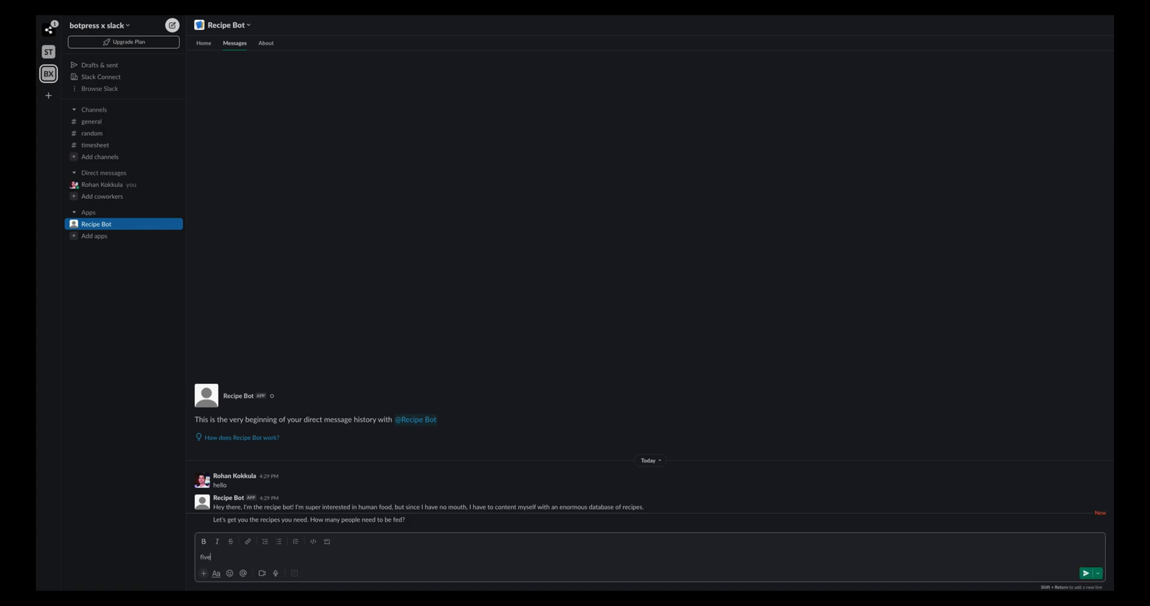